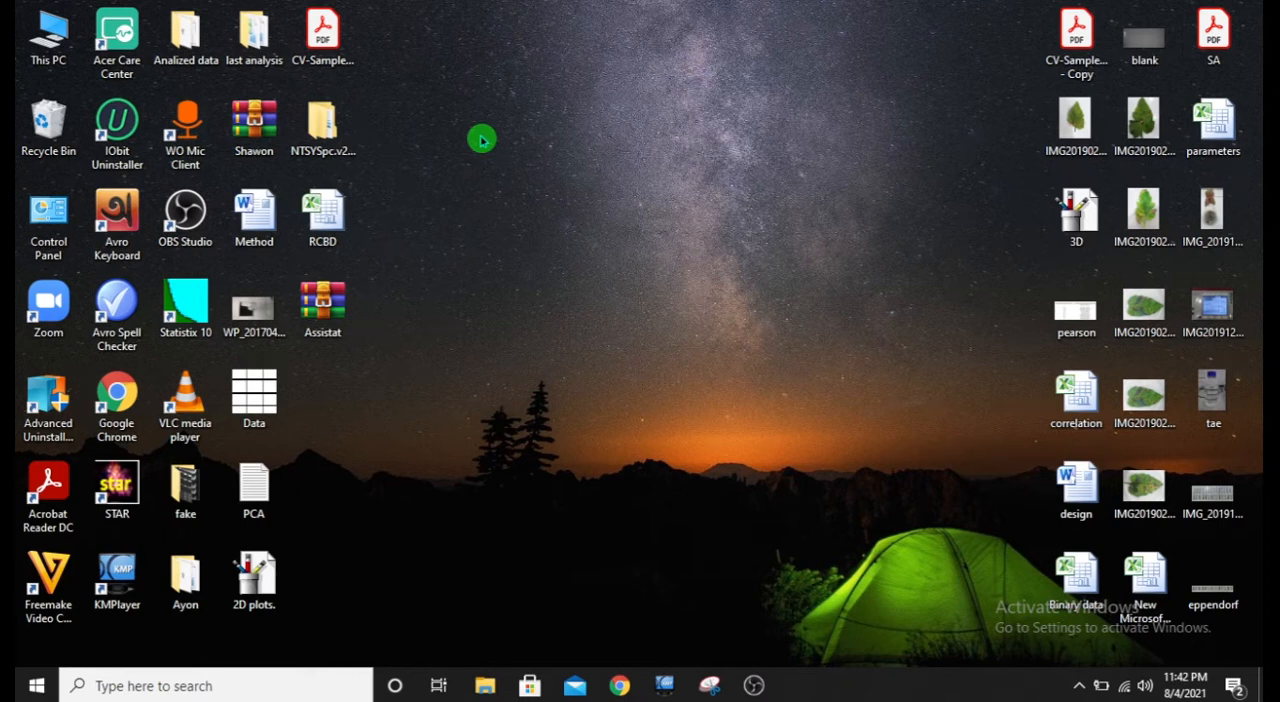
{"action": "mouse_move", "coordinate": [496, 116]}
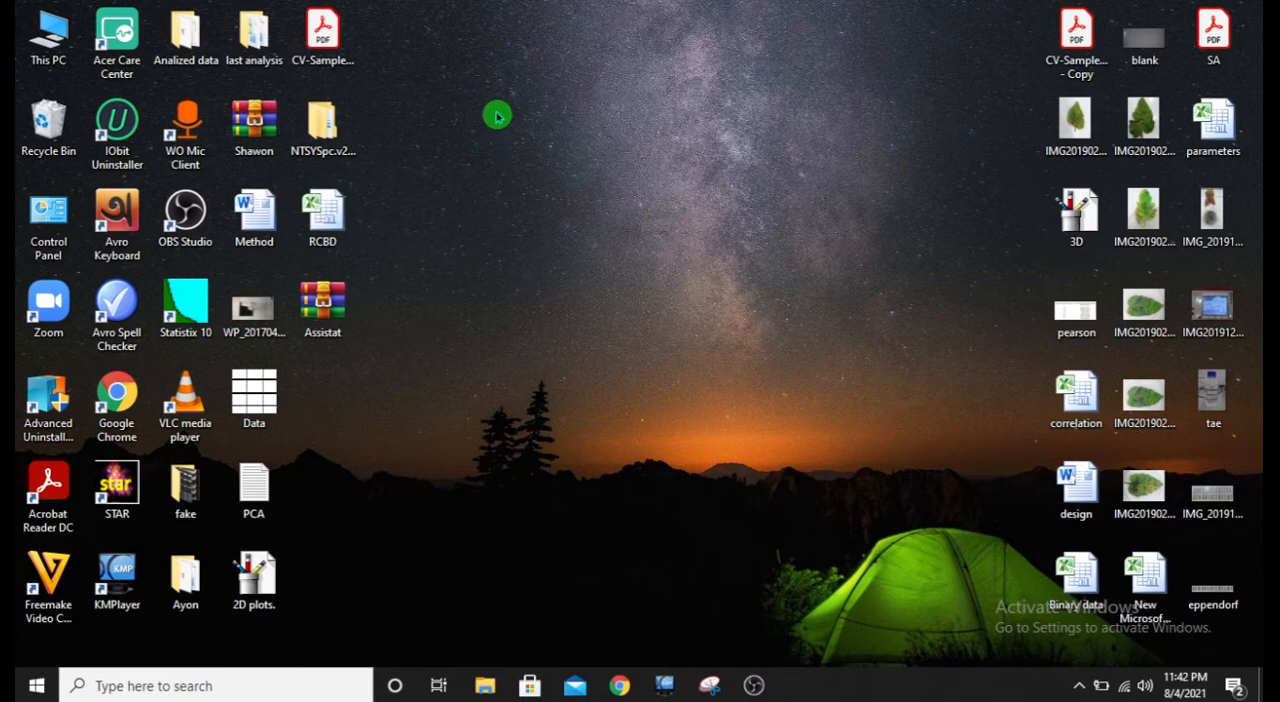
Extract the Assistat archive into the Desktop\Assistat folder via Extract files
{"action": "left_click", "coordinate": [322, 304]}
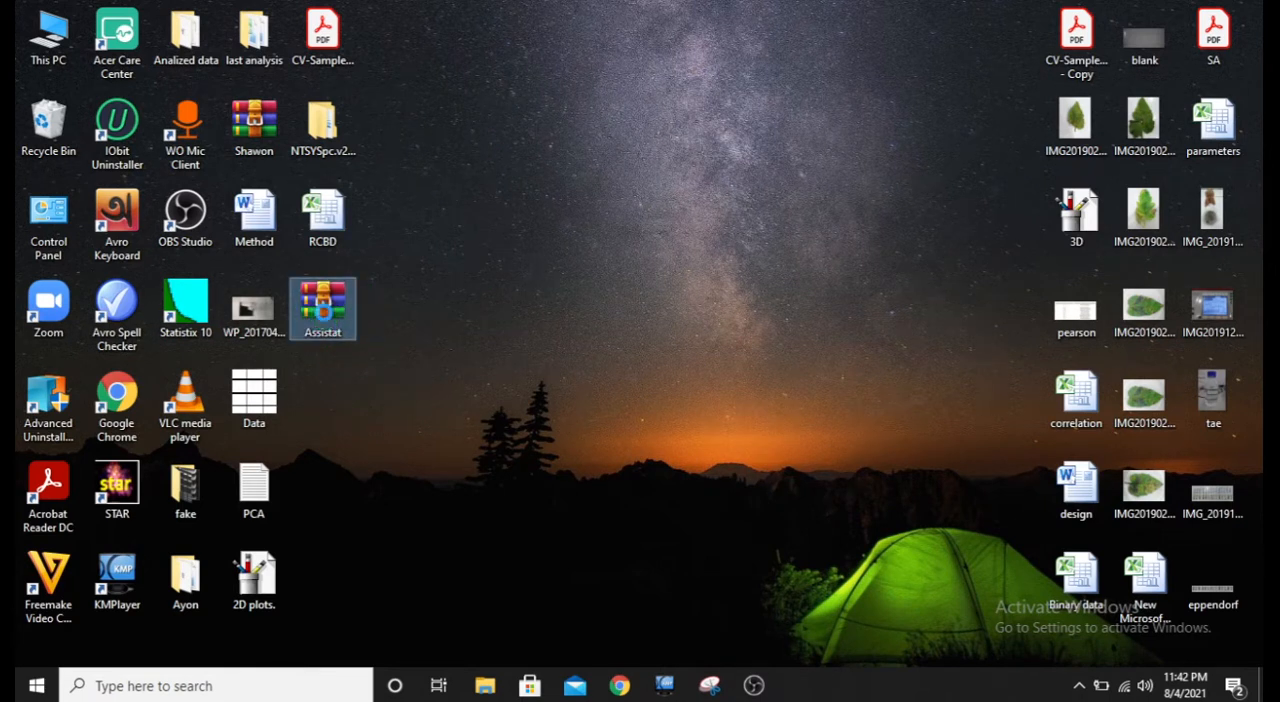
{"action": "right_click", "coordinate": [322, 308]}
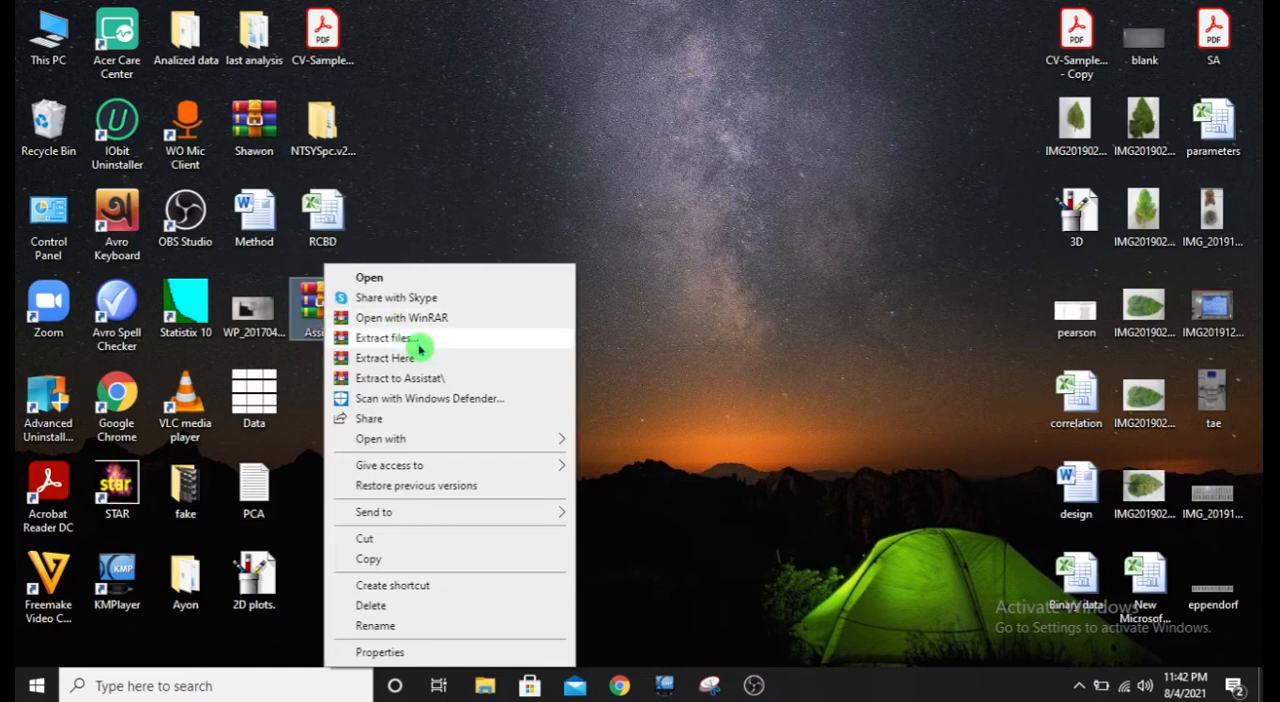
{"action": "left_click", "coordinate": [384, 336]}
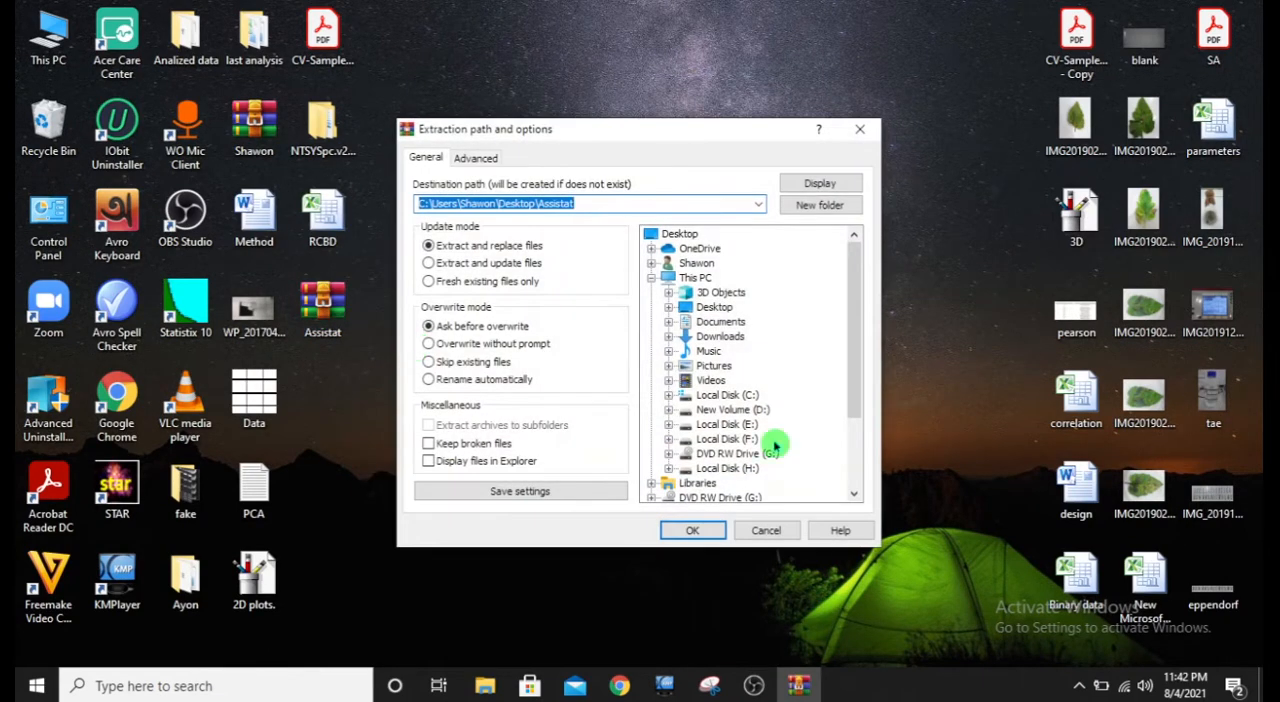
{"action": "left_click", "coordinate": [692, 530]}
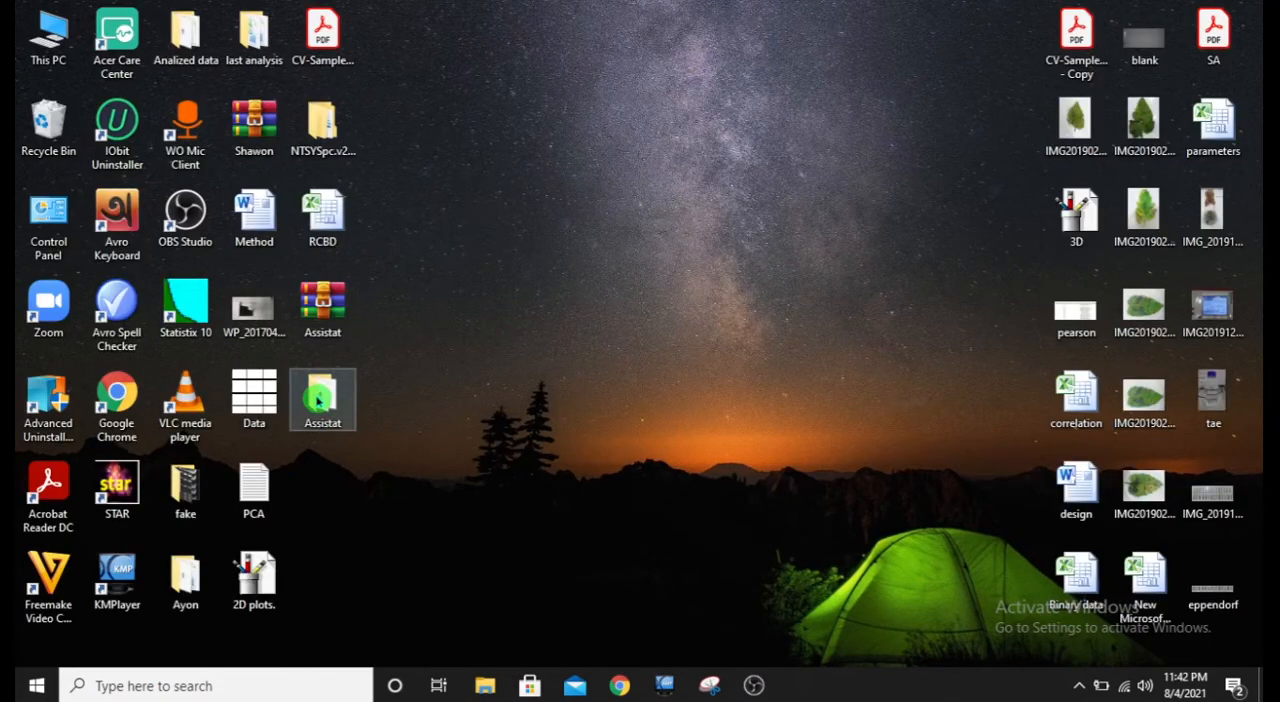
Open the extracted Assistat folder and select the Assistat_install installer
{"action": "double_click", "coordinate": [322, 400]}
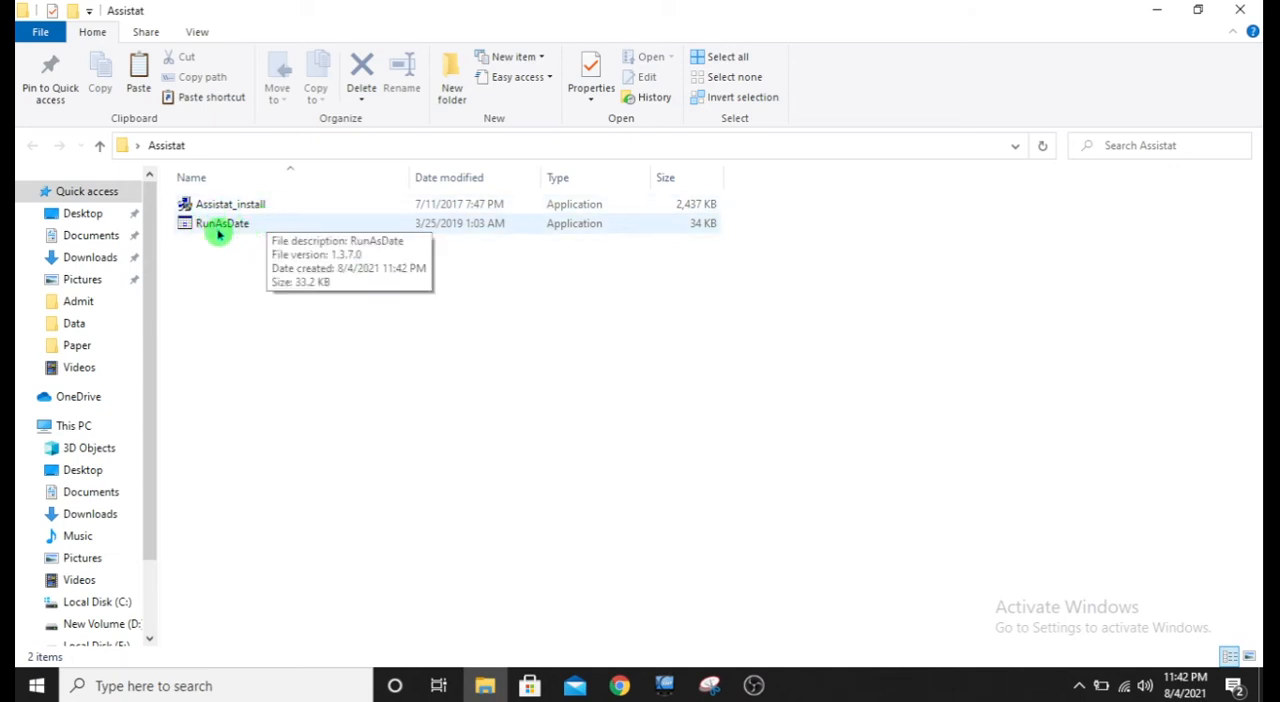
{"action": "mouse_move", "coordinate": [228, 232]}
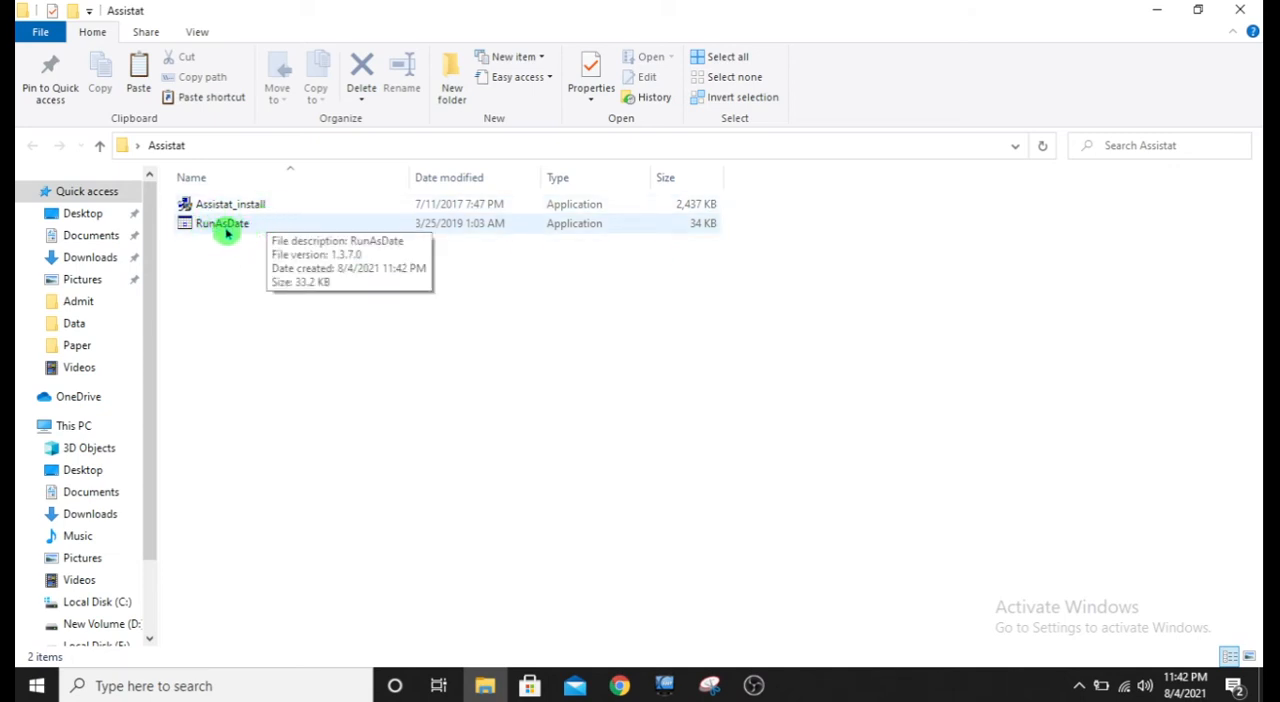
{"action": "left_click", "coordinate": [230, 204]}
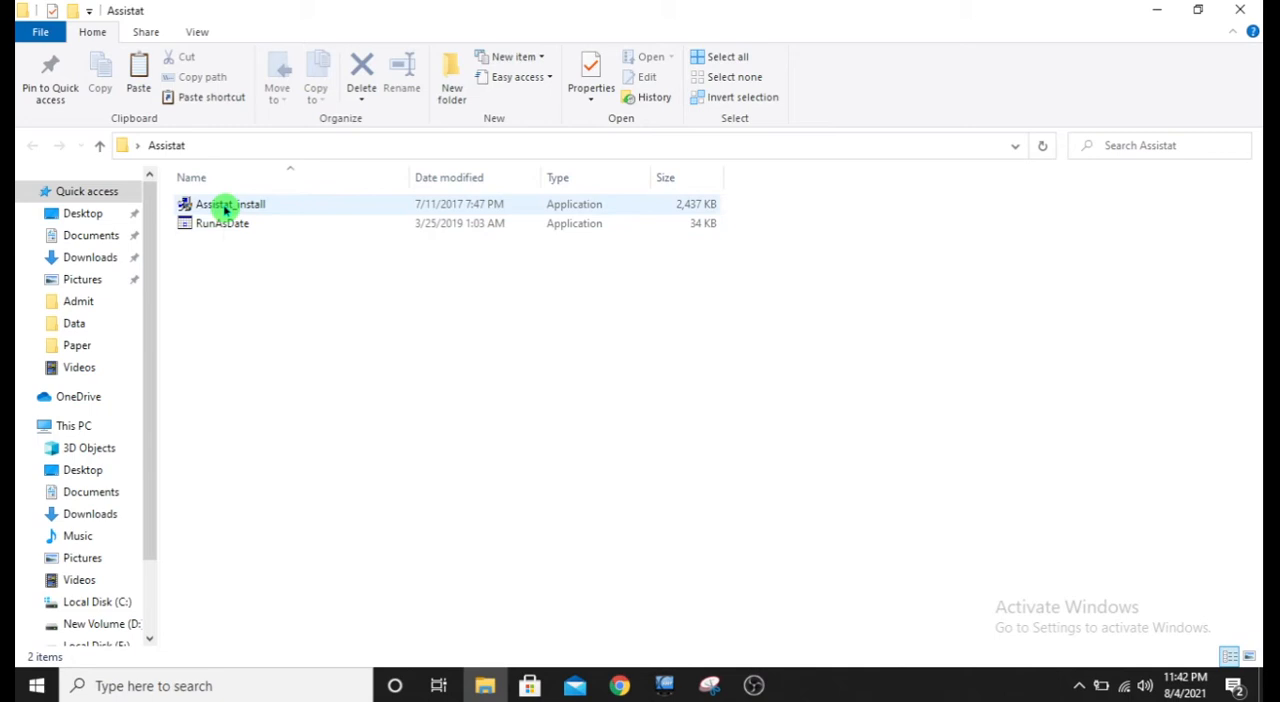
{"action": "mouse_move", "coordinate": [222, 204]}
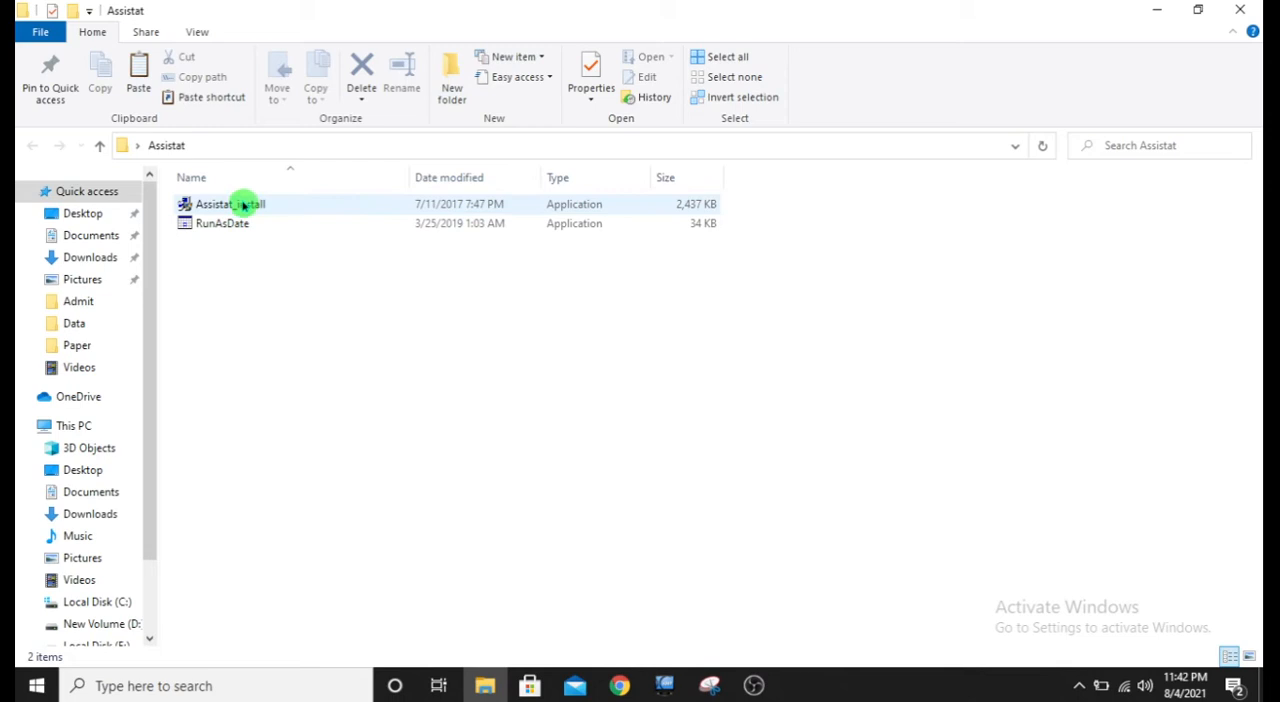
{"action": "mouse_move", "coordinate": [240, 204]}
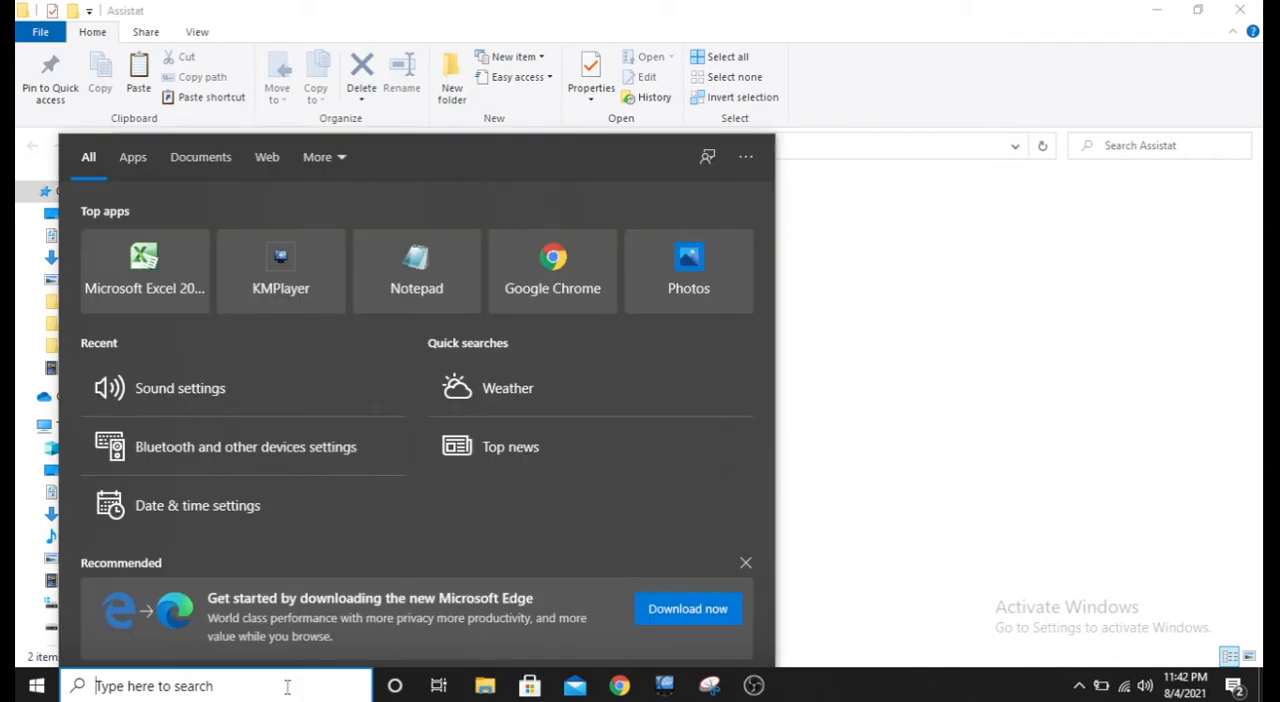
Search 'date', reach Date & time settings and turn off automatic time and time zone
{"action": "type", "text": "date"}
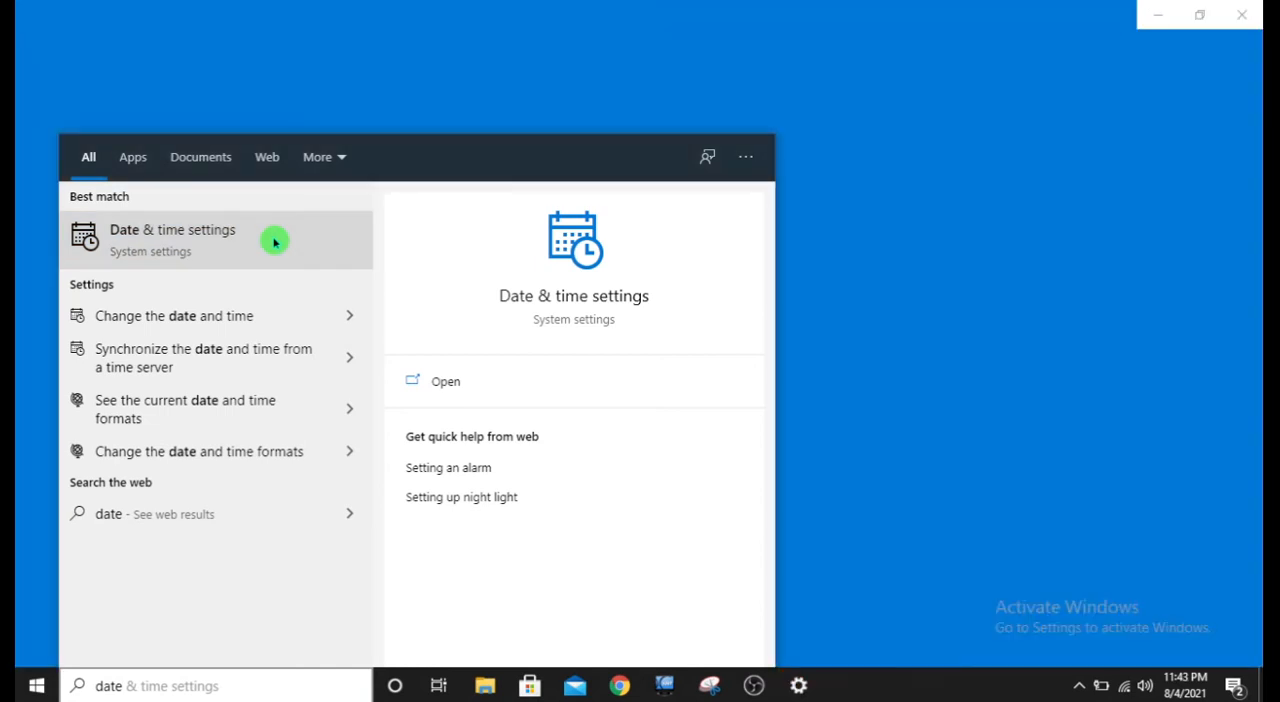
{"action": "left_click", "coordinate": [172, 230]}
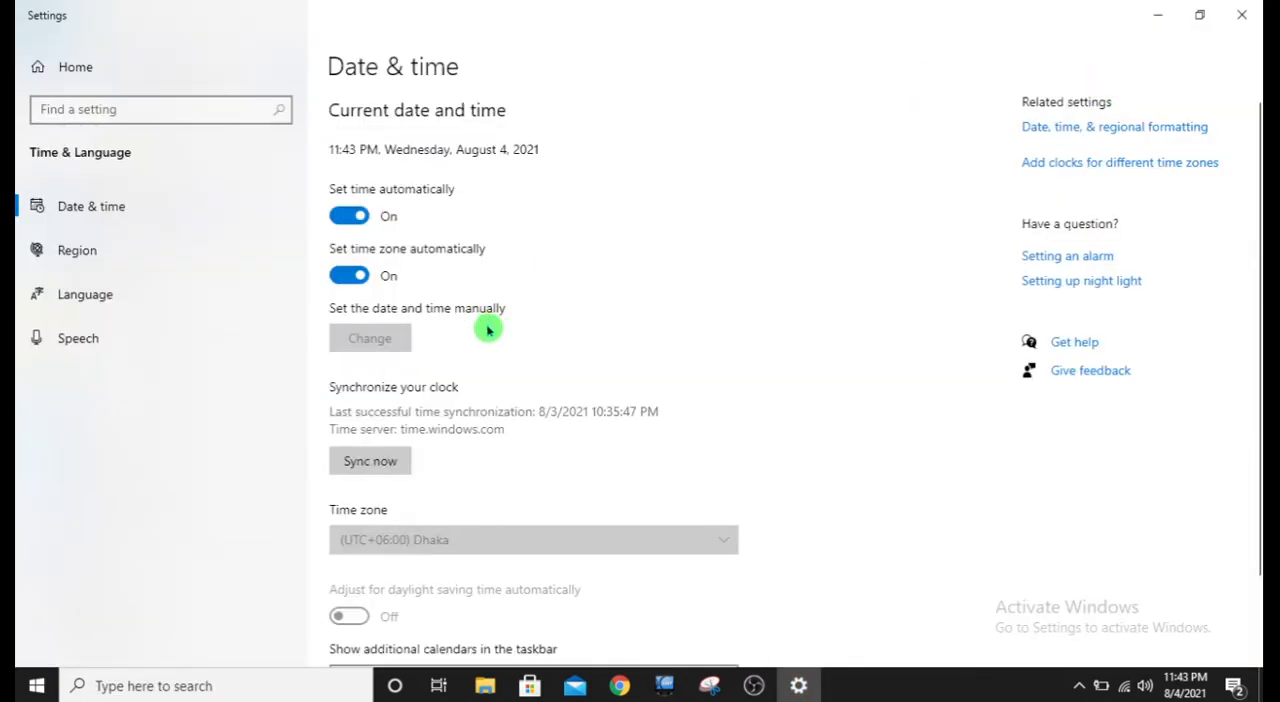
{"action": "left_click", "coordinate": [348, 276]}
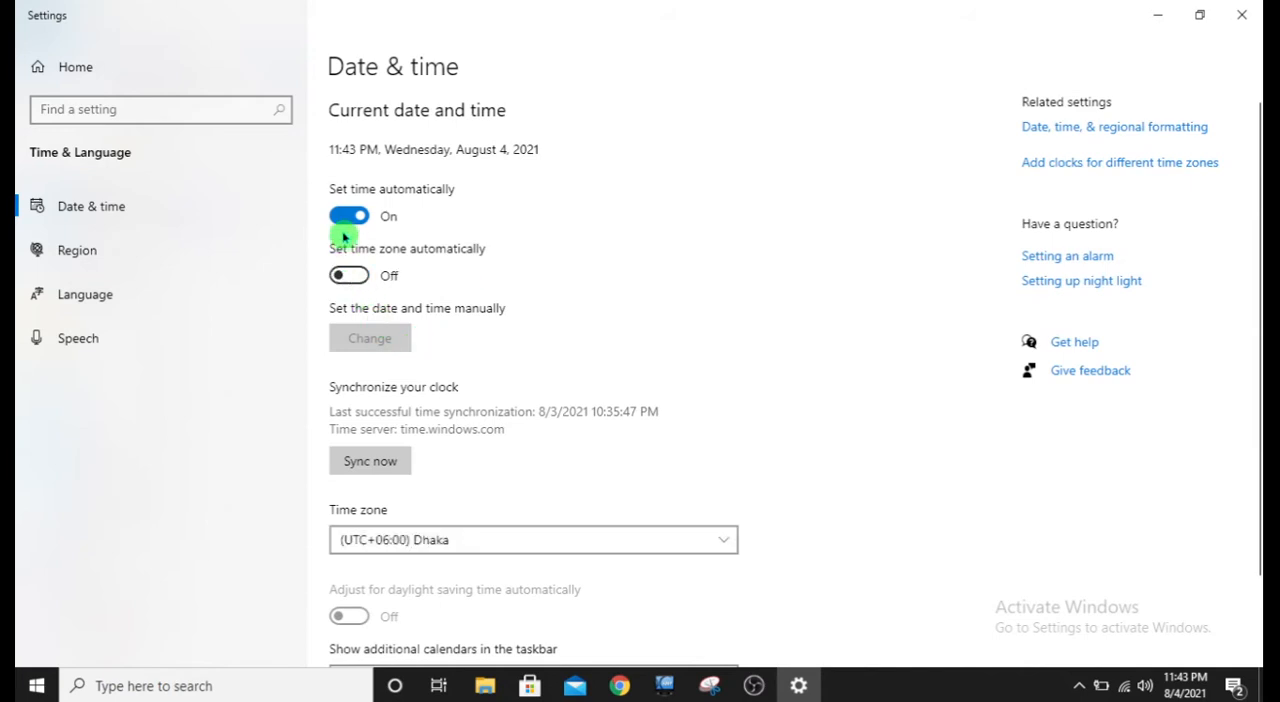
{"action": "left_click", "coordinate": [348, 216]}
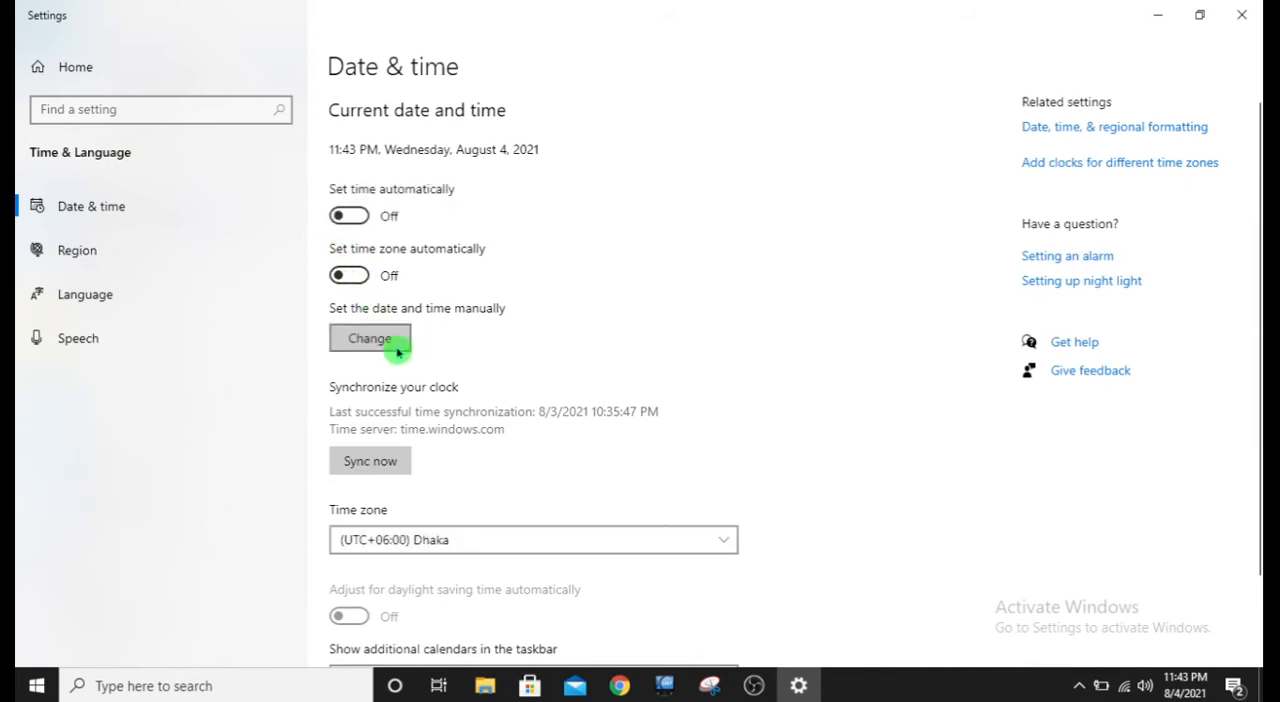
Manually change the system date to August 4, 2017 and close Settings
{"action": "left_click", "coordinate": [368, 338]}
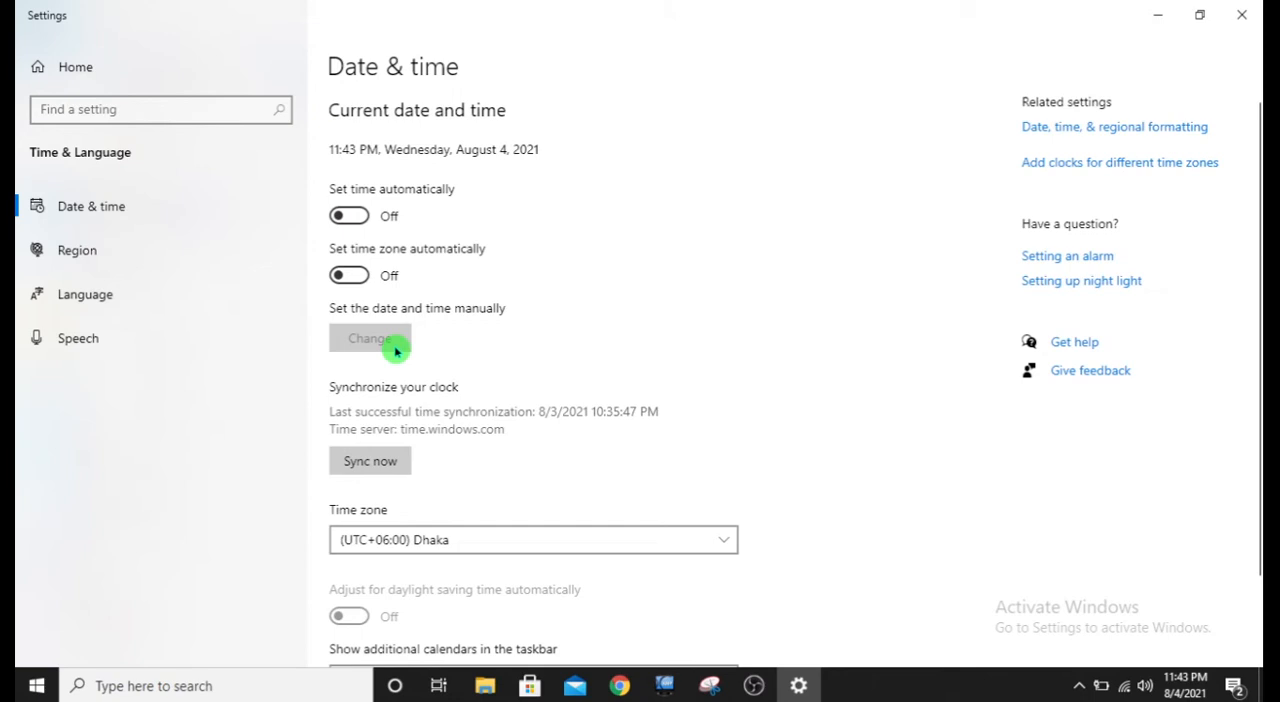
{"action": "left_click", "coordinate": [370, 338]}
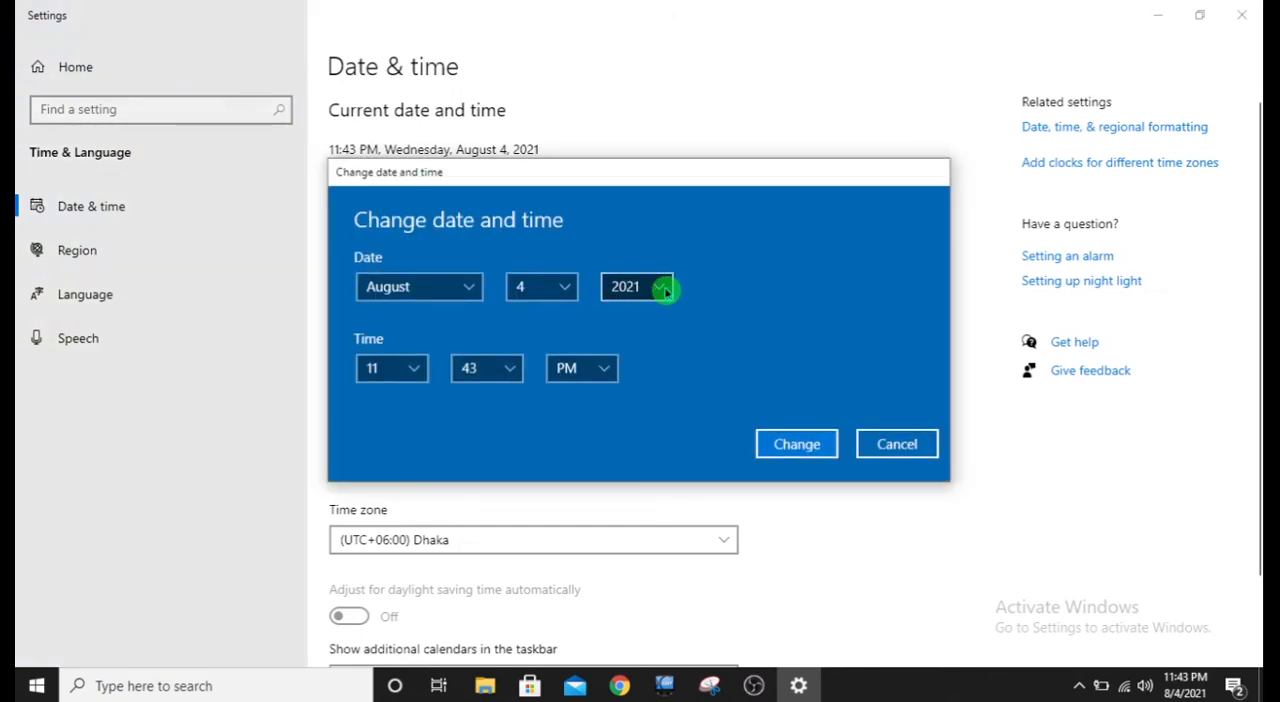
{"action": "left_click", "coordinate": [638, 288]}
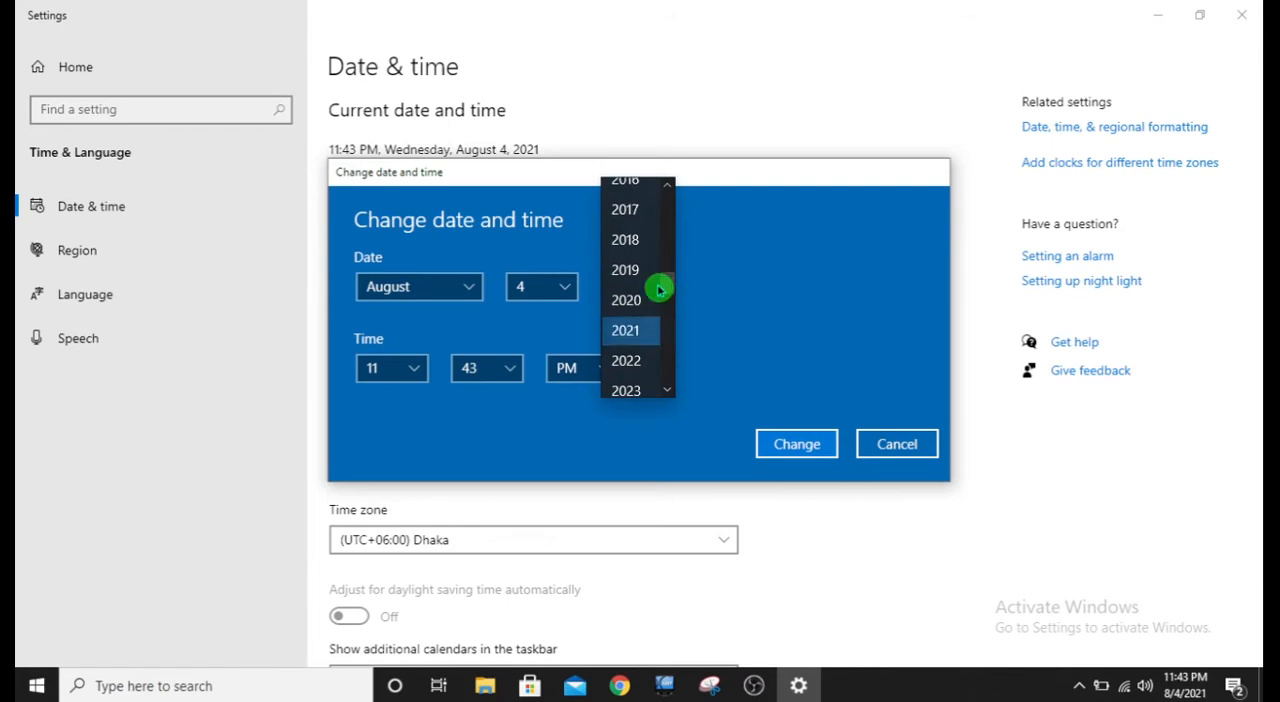
{"action": "left_click", "coordinate": [624, 208]}
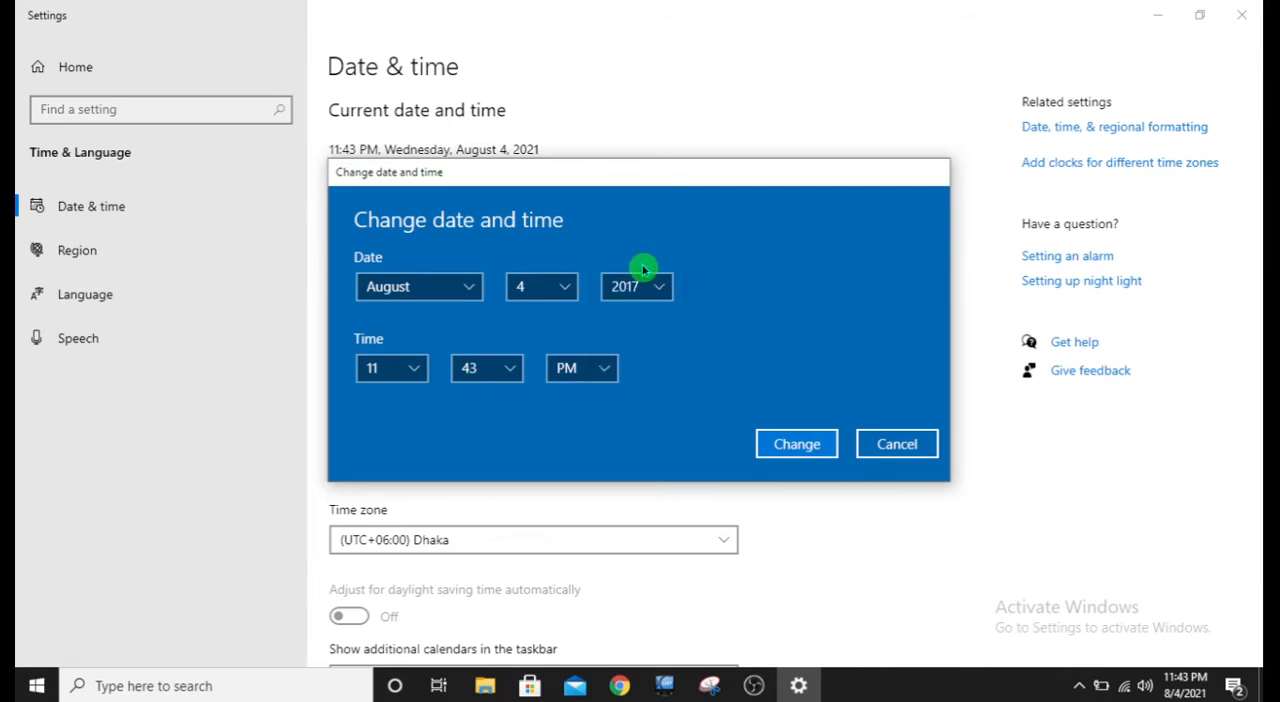
{"action": "mouse_move", "coordinate": [688, 296]}
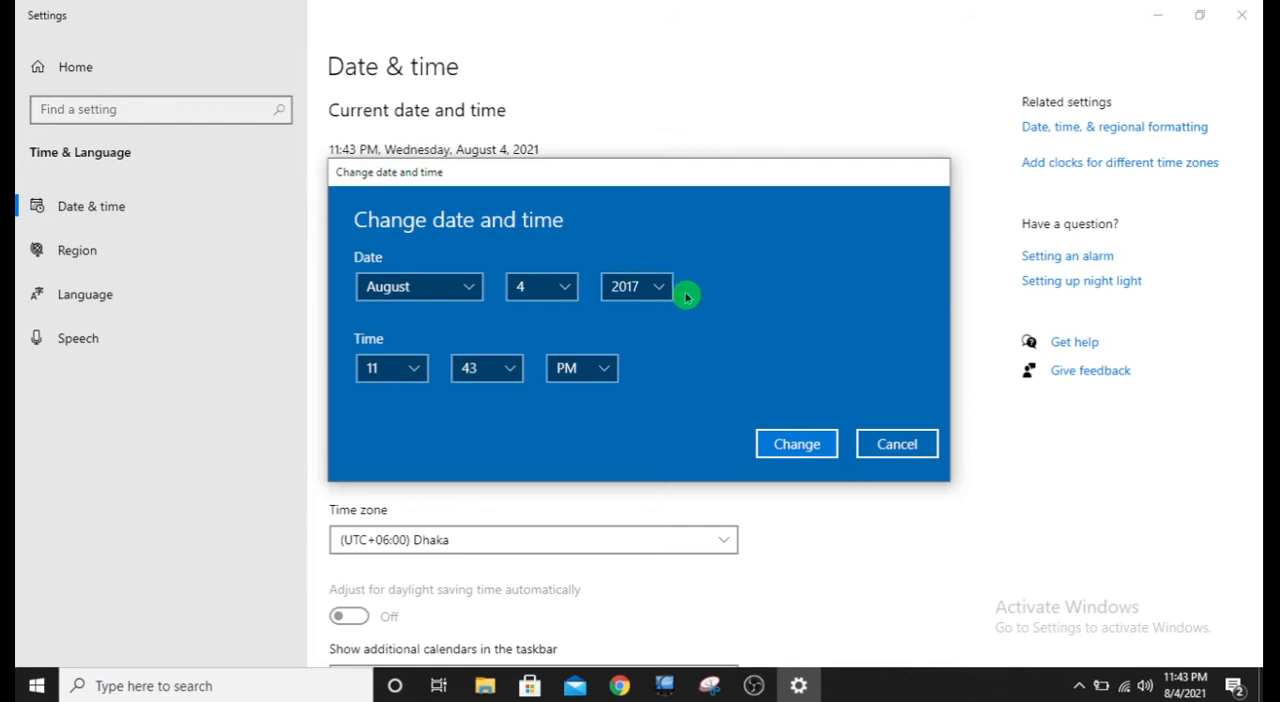
{"action": "left_click", "coordinate": [796, 444]}
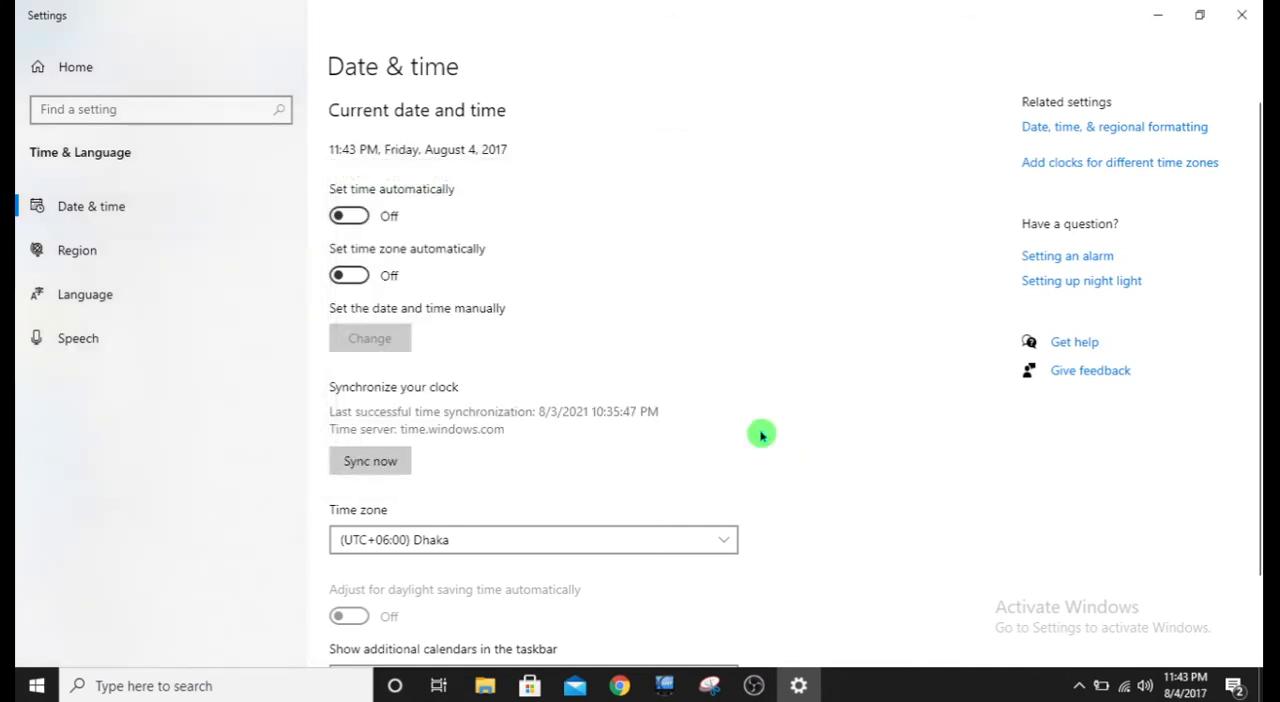
{"action": "left_click", "coordinate": [484, 684]}
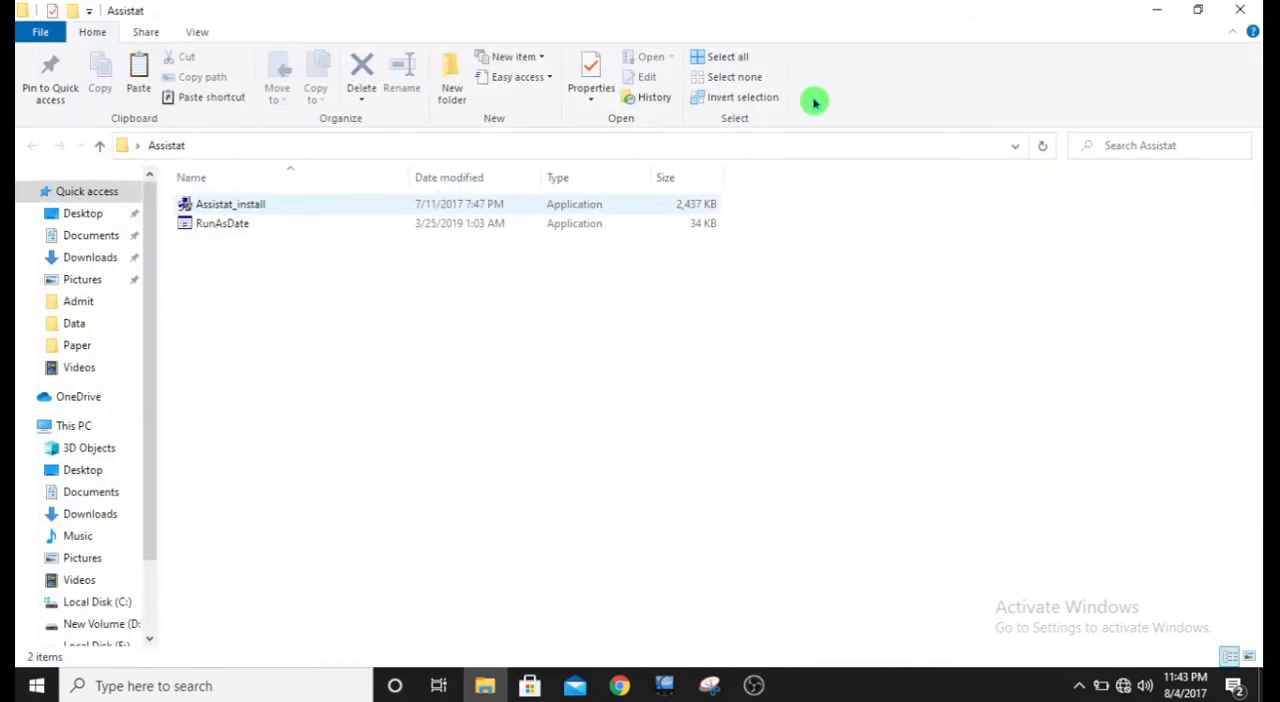
Run the Assistat 7.7 installer past its product information page, then reopen the Assistat folder
{"action": "left_click", "coordinate": [230, 204]}
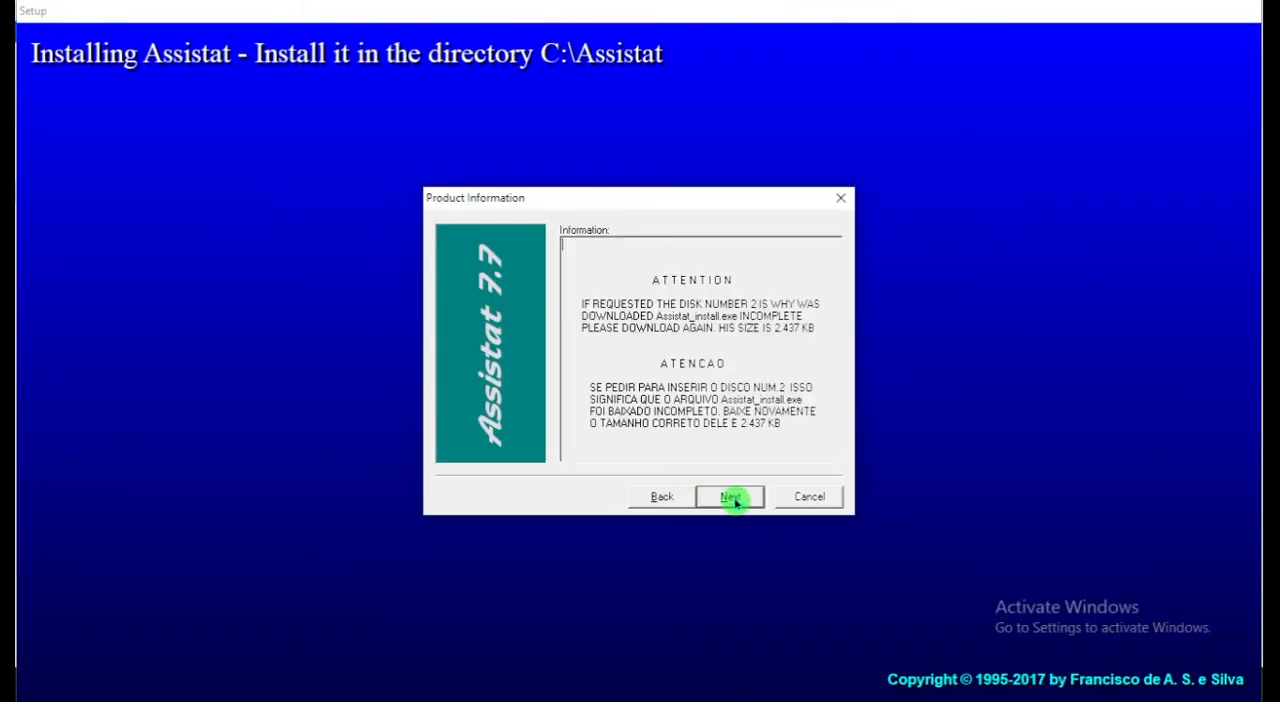
{"action": "left_click", "coordinate": [730, 496]}
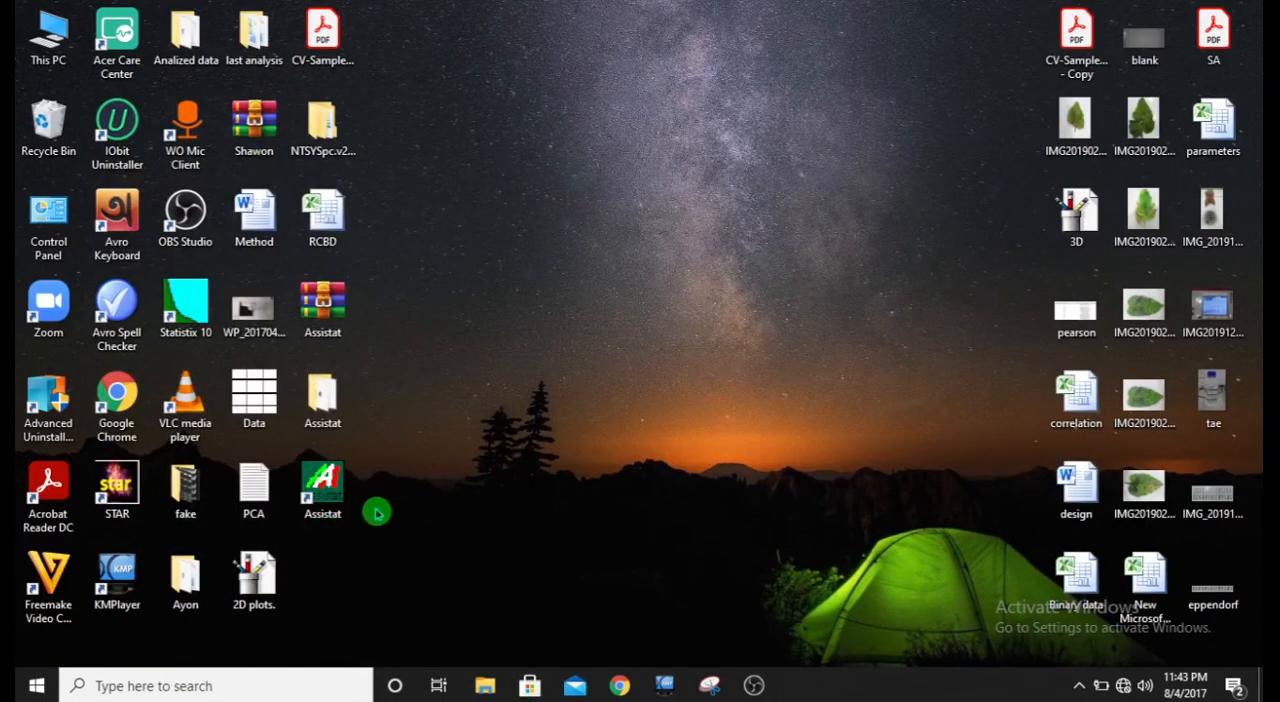
{"action": "left_click", "coordinate": [322, 490]}
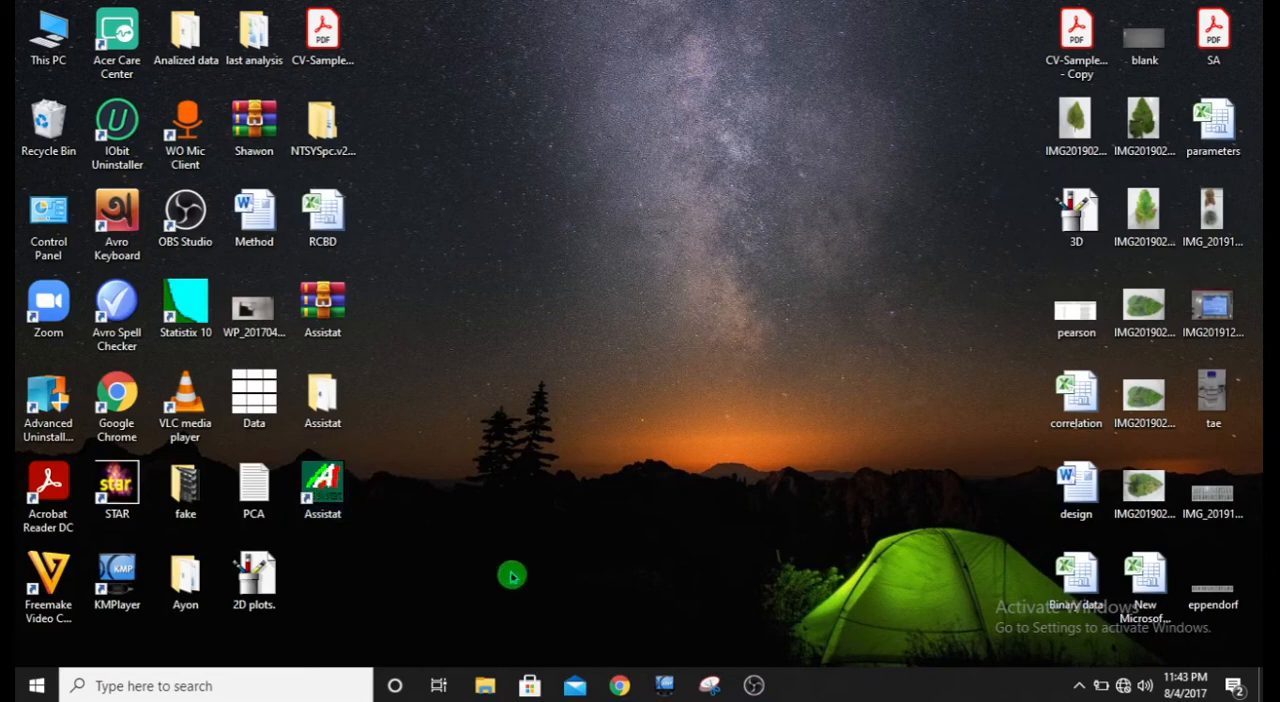
{"action": "double_click", "coordinate": [322, 394]}
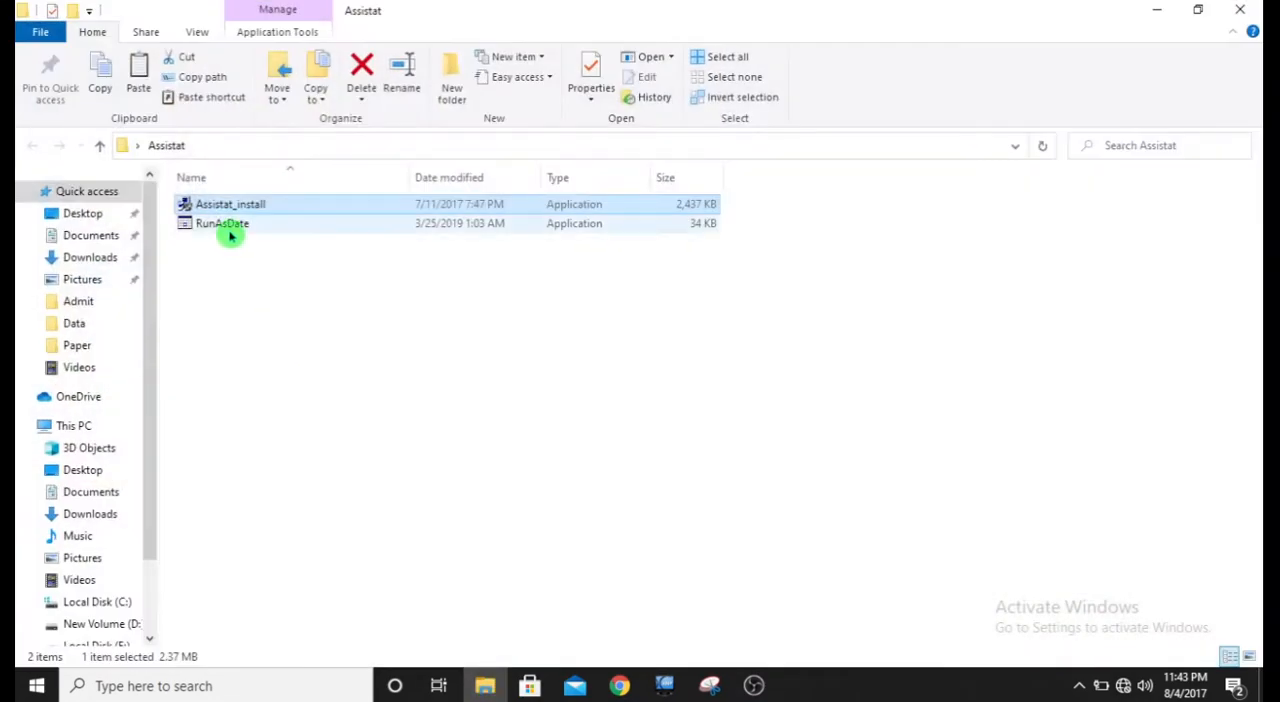
Launch RunAsDate and point it at C:\Assistat\Assistat.exe
{"action": "double_click", "coordinate": [220, 224]}
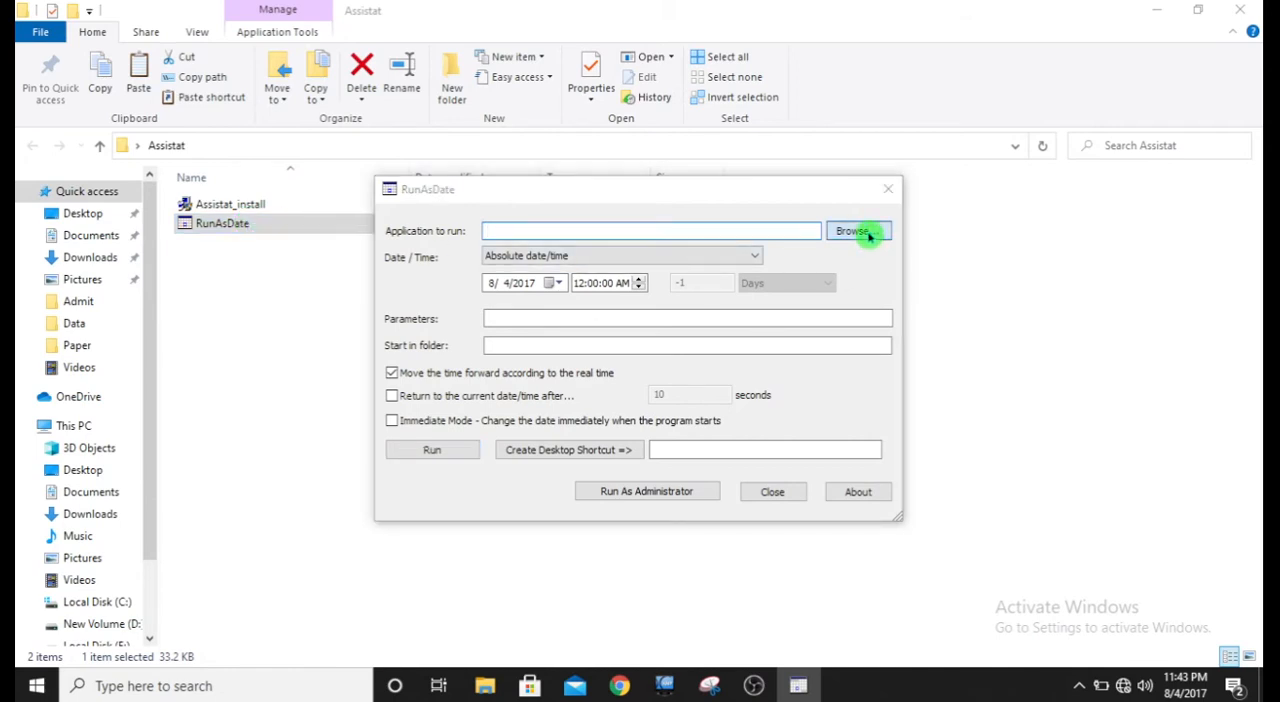
{"action": "left_click", "coordinate": [856, 232]}
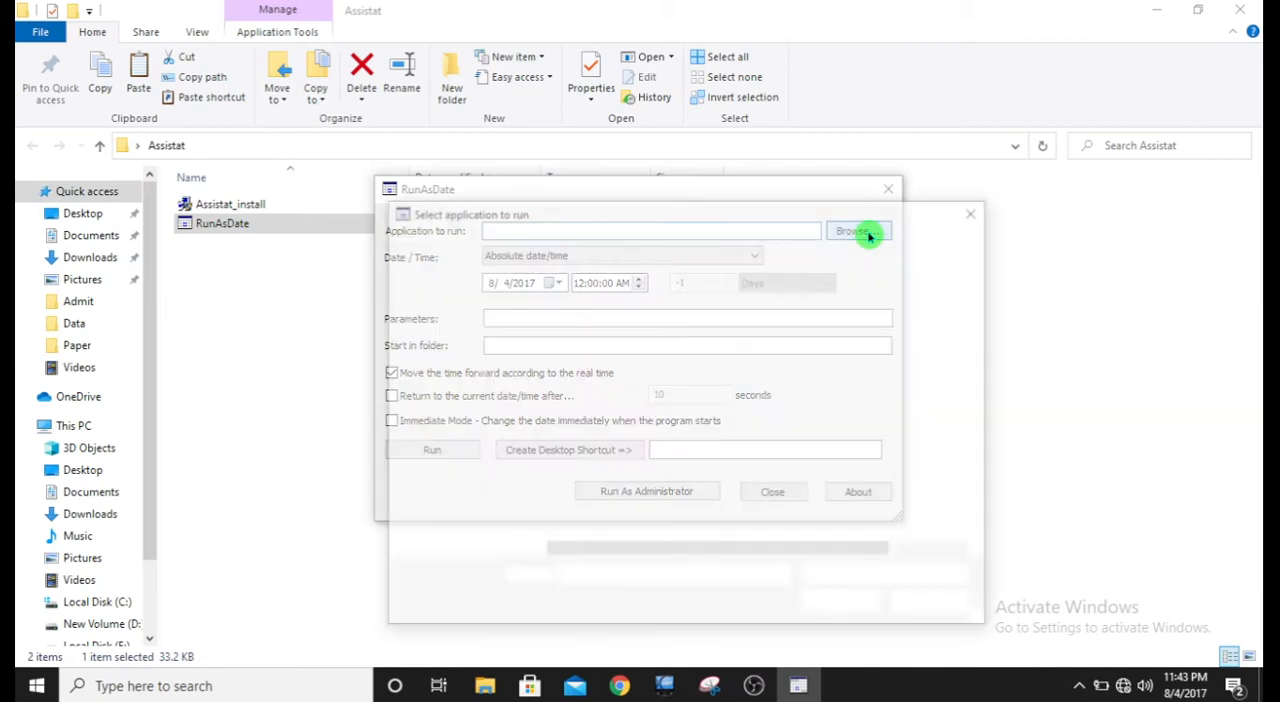
{"action": "left_click", "coordinate": [856, 232]}
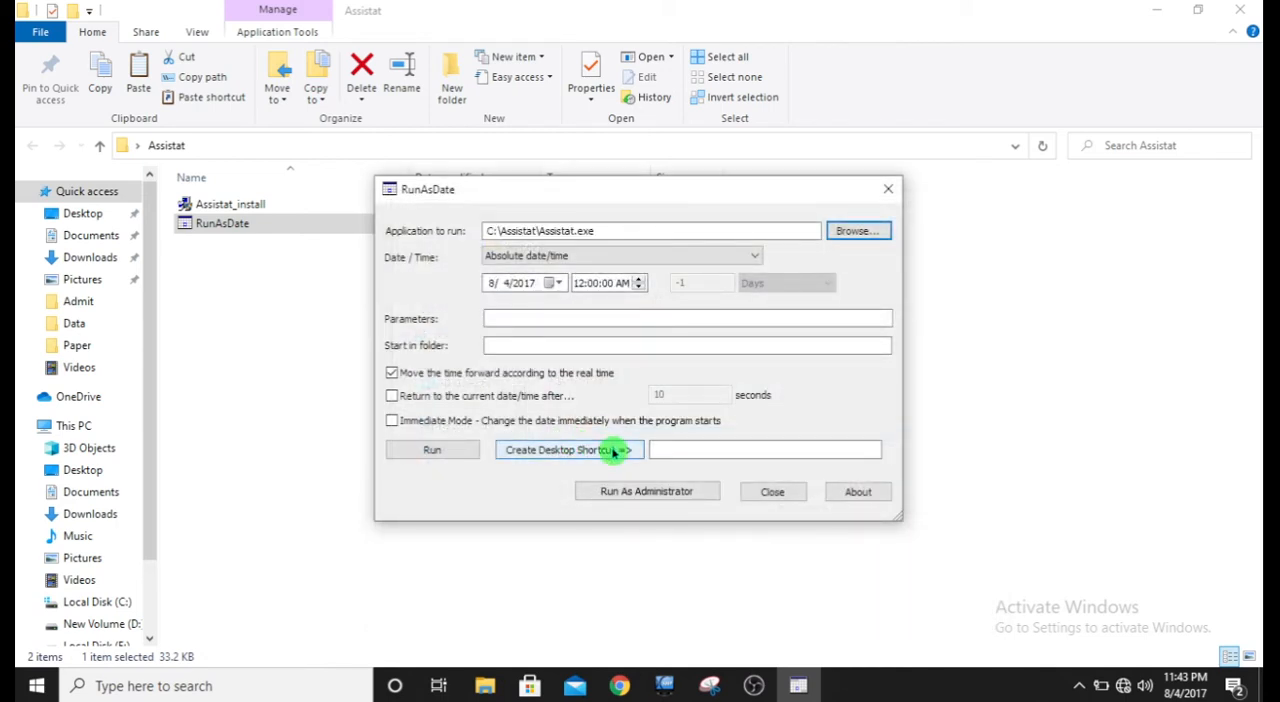
{"action": "mouse_move", "coordinate": [658, 462]}
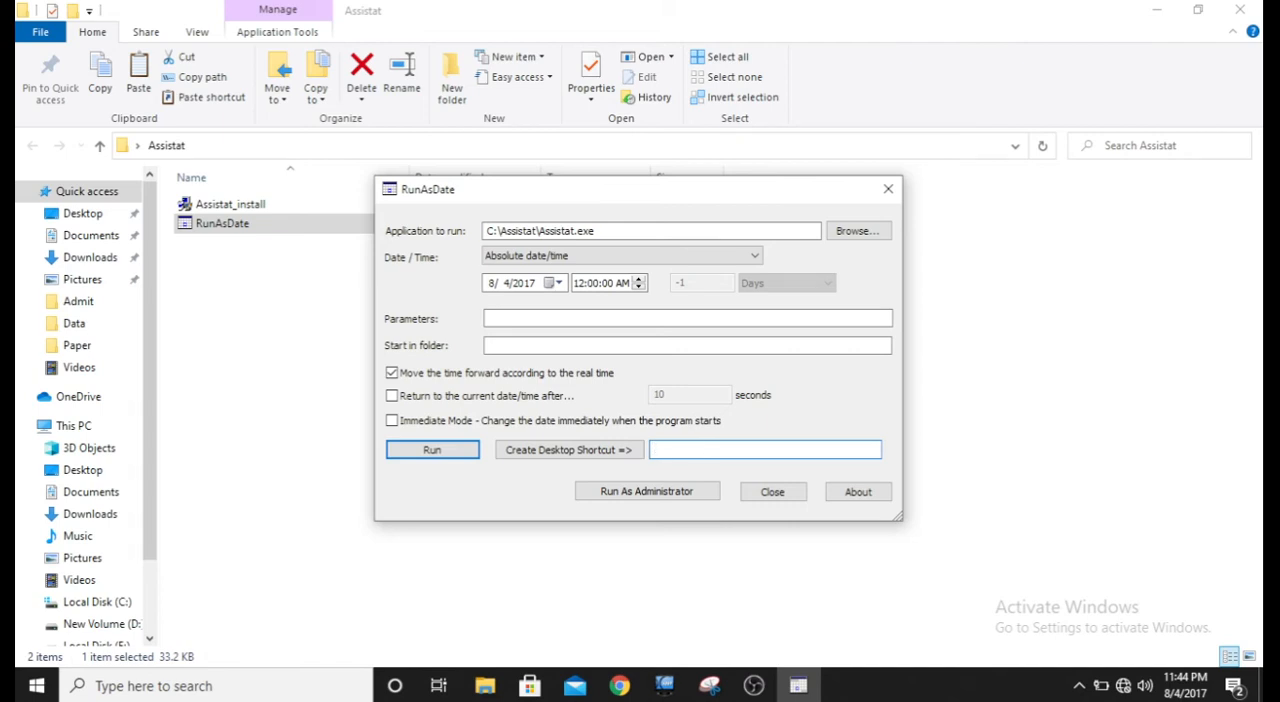
Name the shortcut Assistat 7.7 and create it on the desktop
{"action": "type", "text": "Assis"}
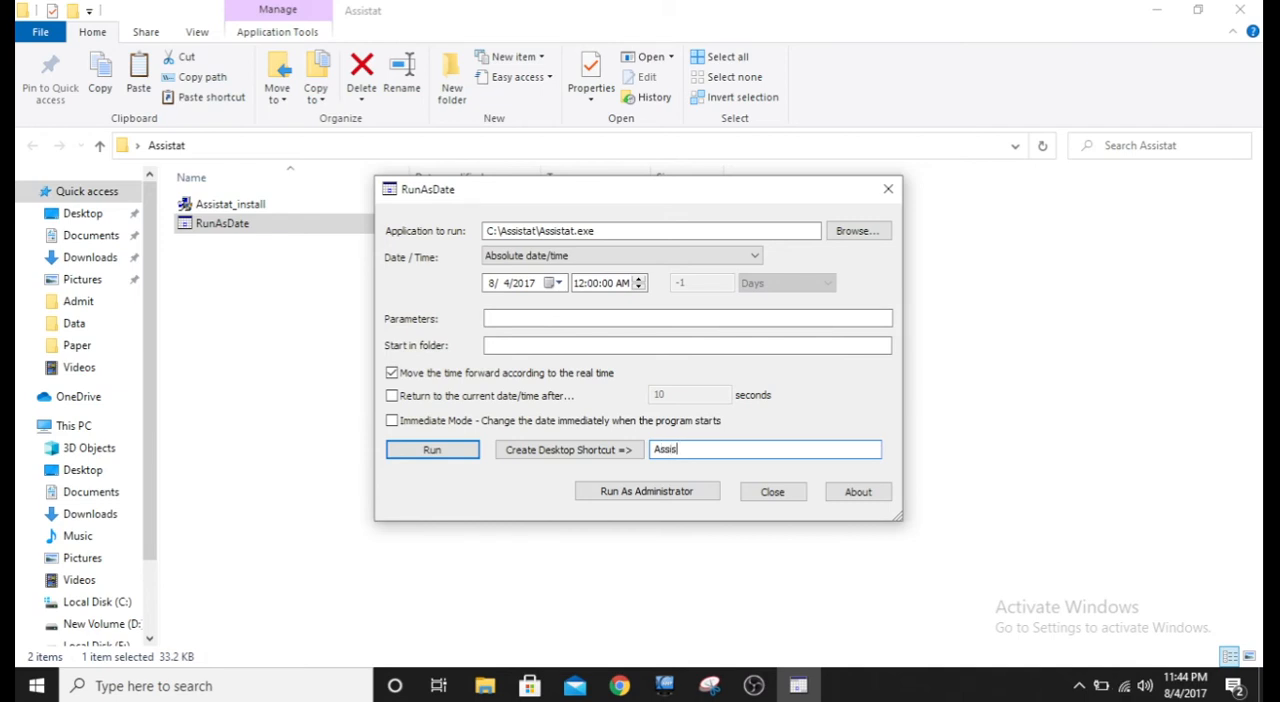
{"action": "type", "text": "tat 7.7"}
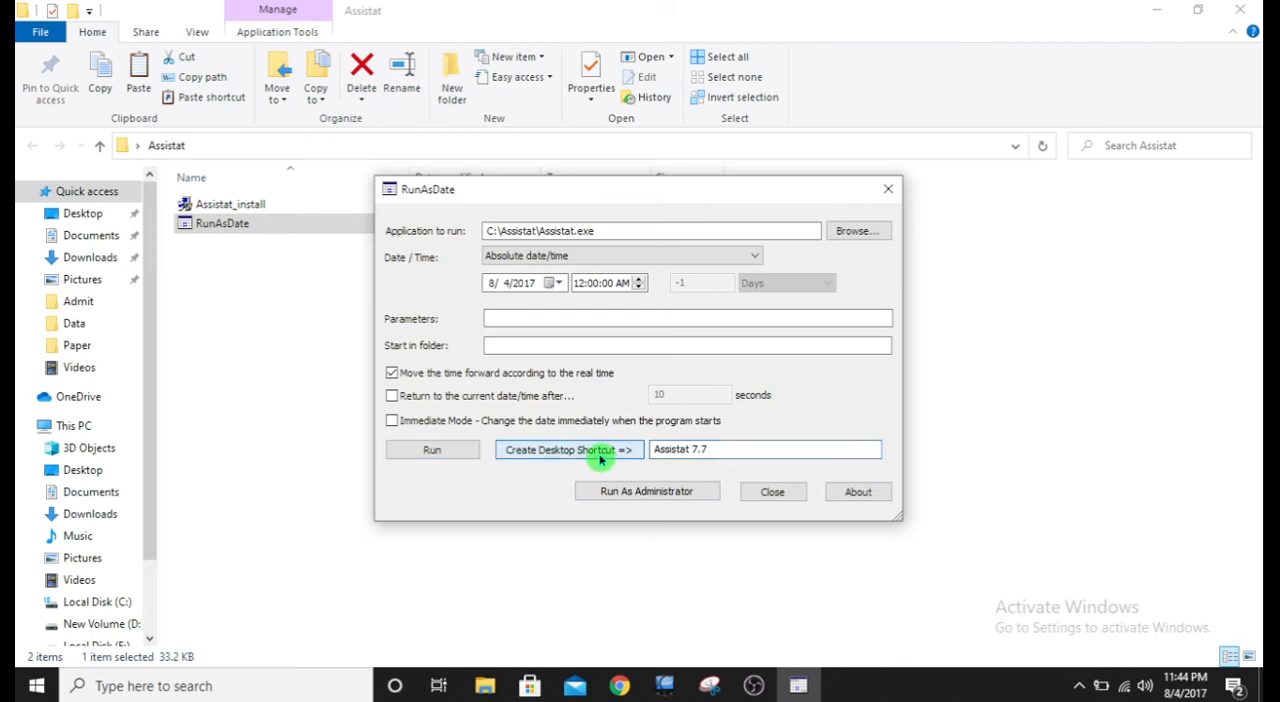
{"action": "left_click", "coordinate": [772, 492]}
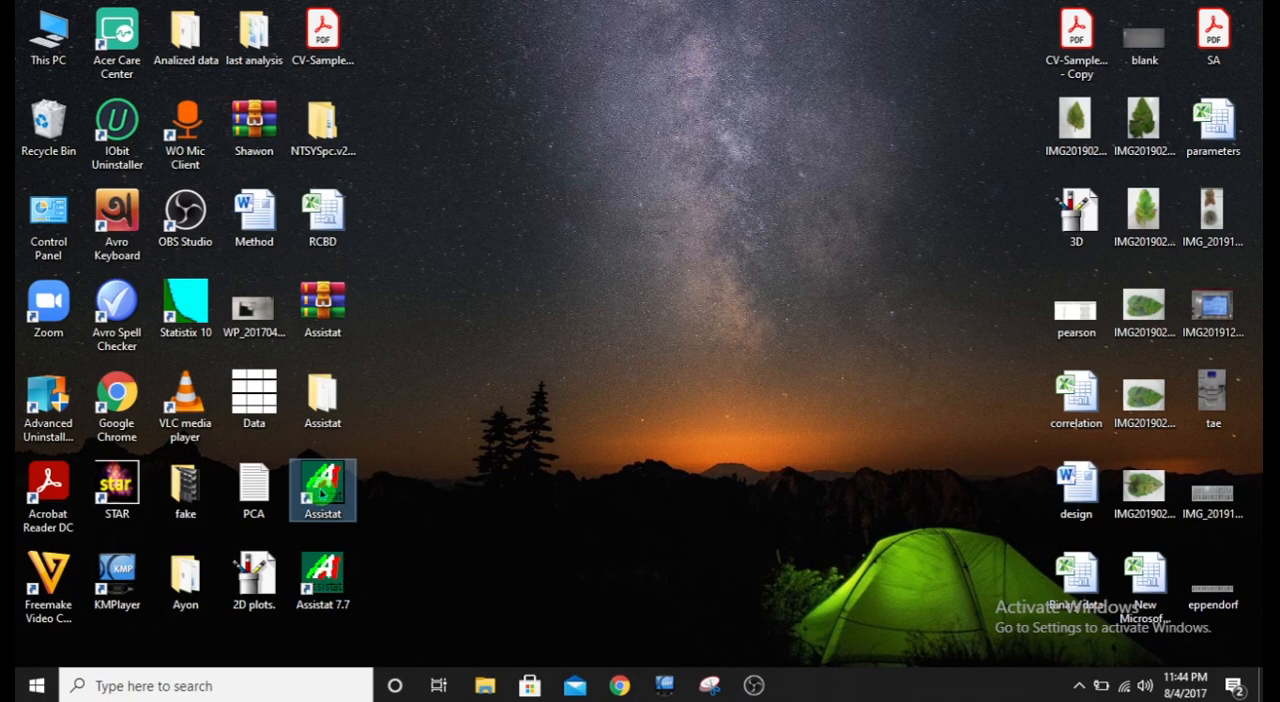
{"action": "right_click", "coordinate": [322, 490]}
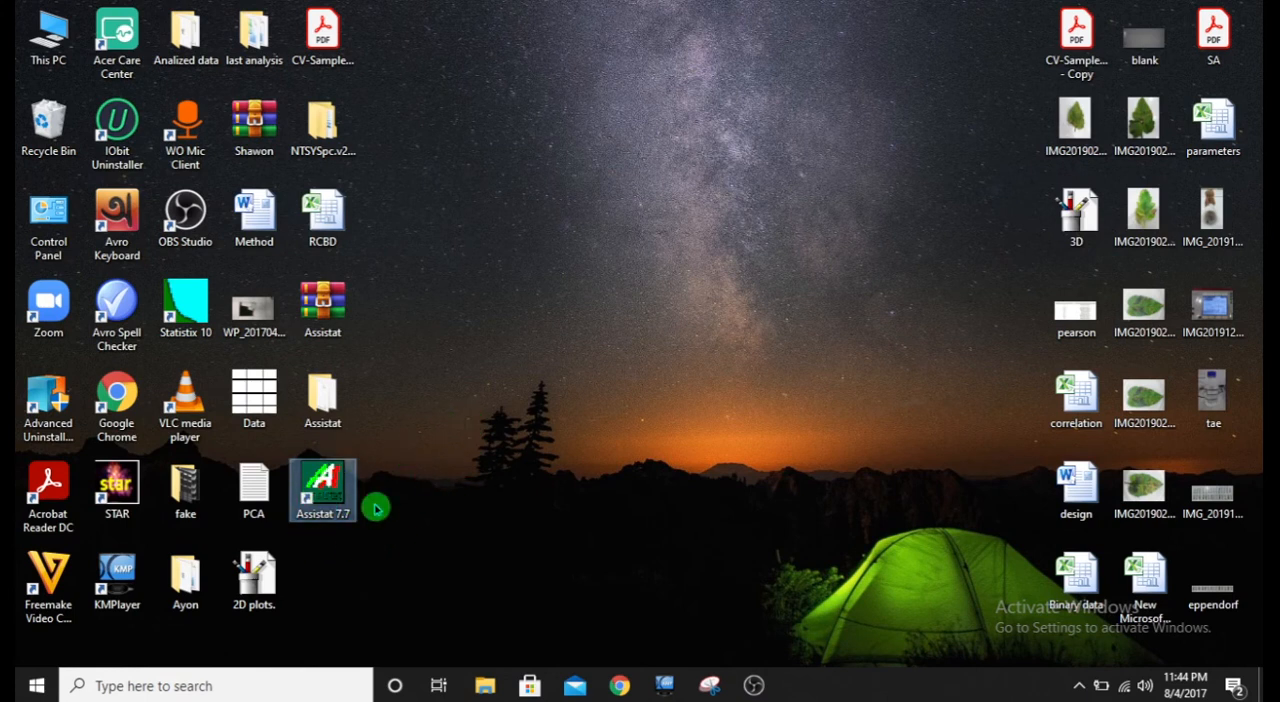
{"action": "mouse_move", "coordinate": [344, 492]}
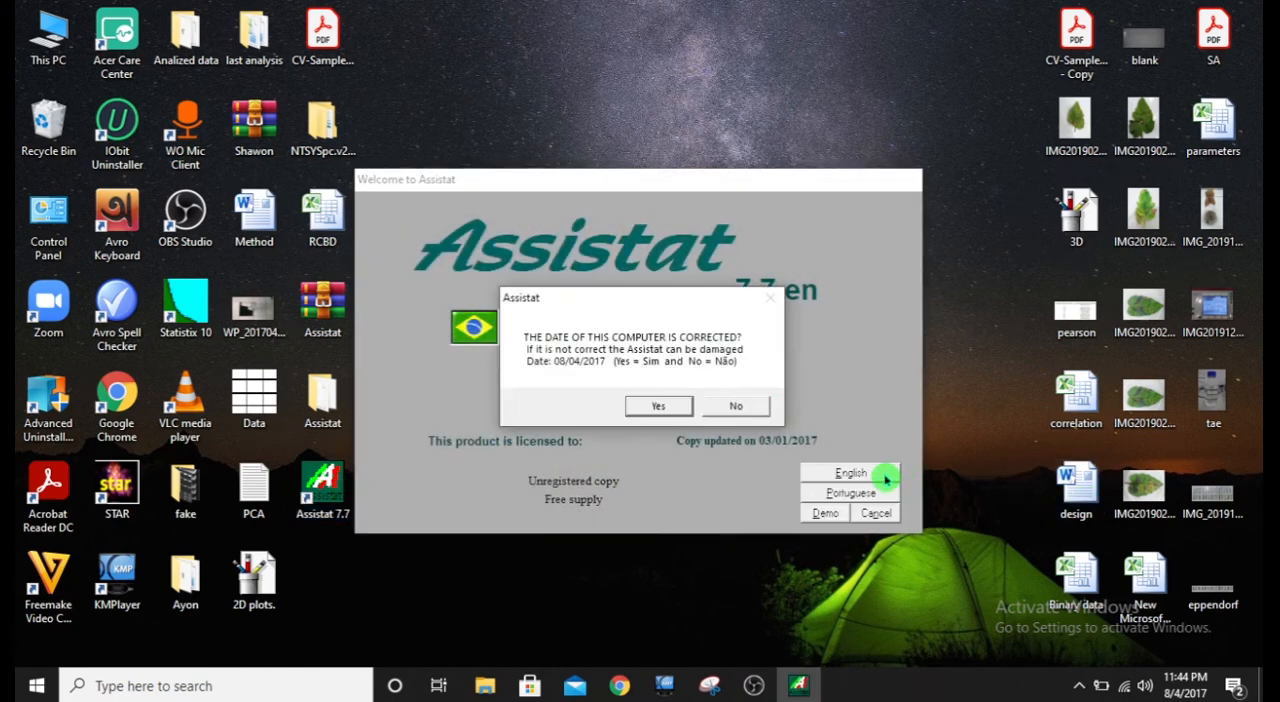
{"action": "left_click", "coordinate": [656, 404]}
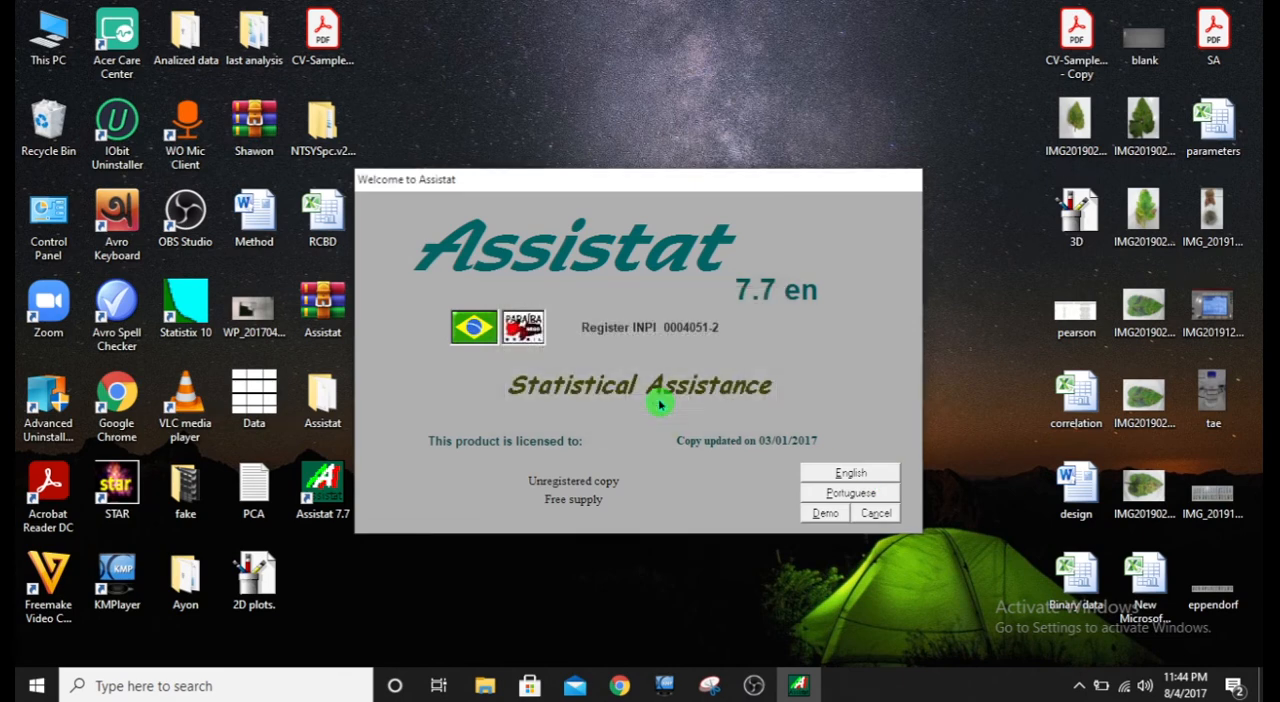
{"action": "left_click", "coordinate": [824, 512]}
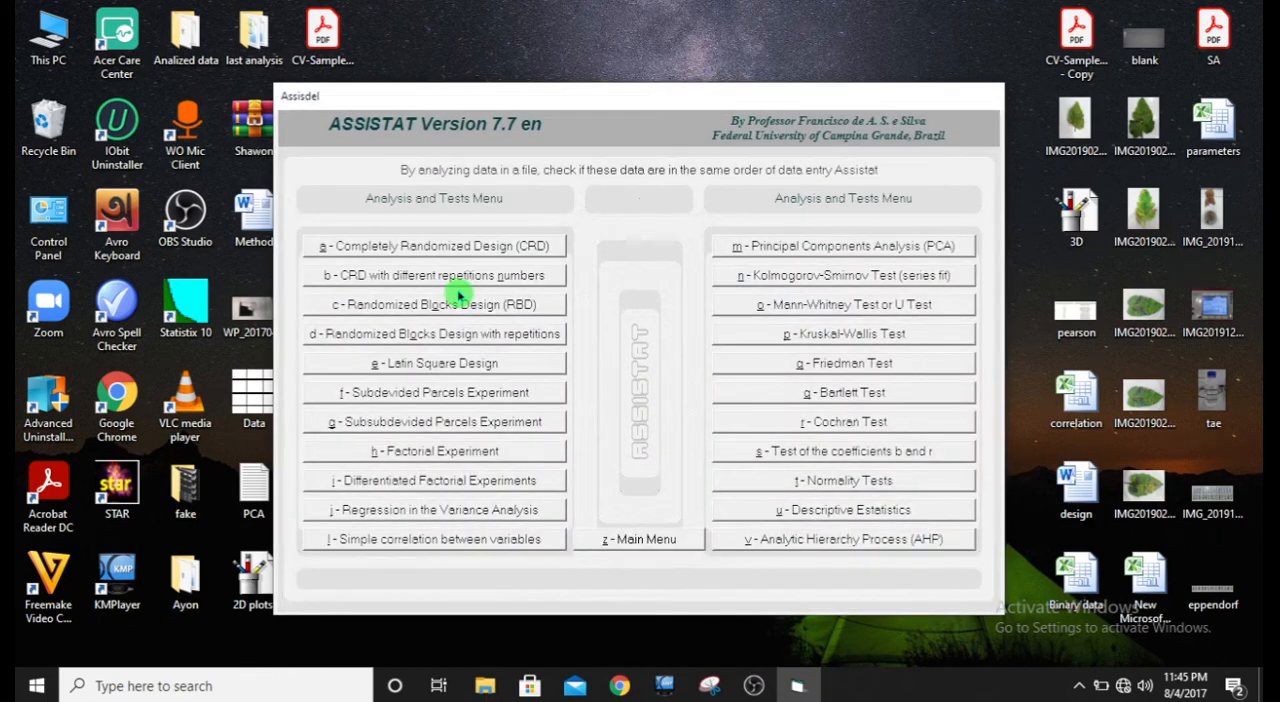
{"action": "mouse_move", "coordinate": [864, 24]}
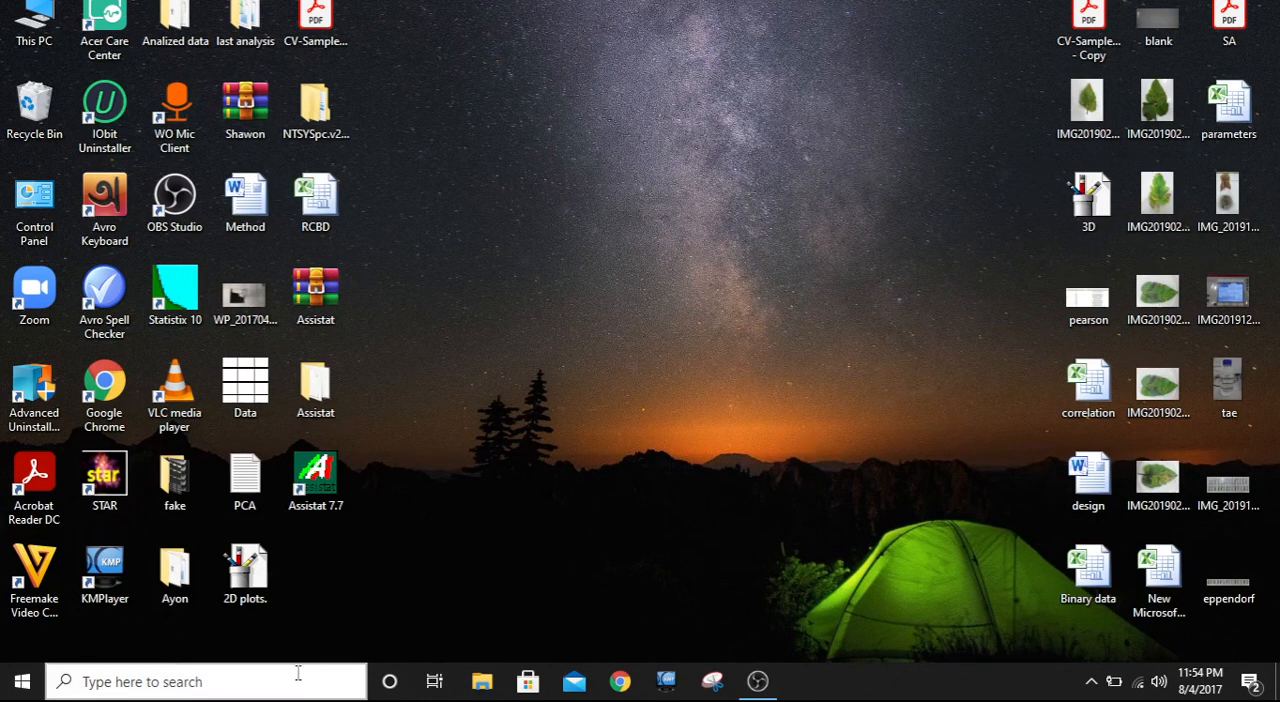
Search 'date', reach Date & time settings and turn automatic time zone back on
{"action": "left_click", "coordinate": [200, 680]}
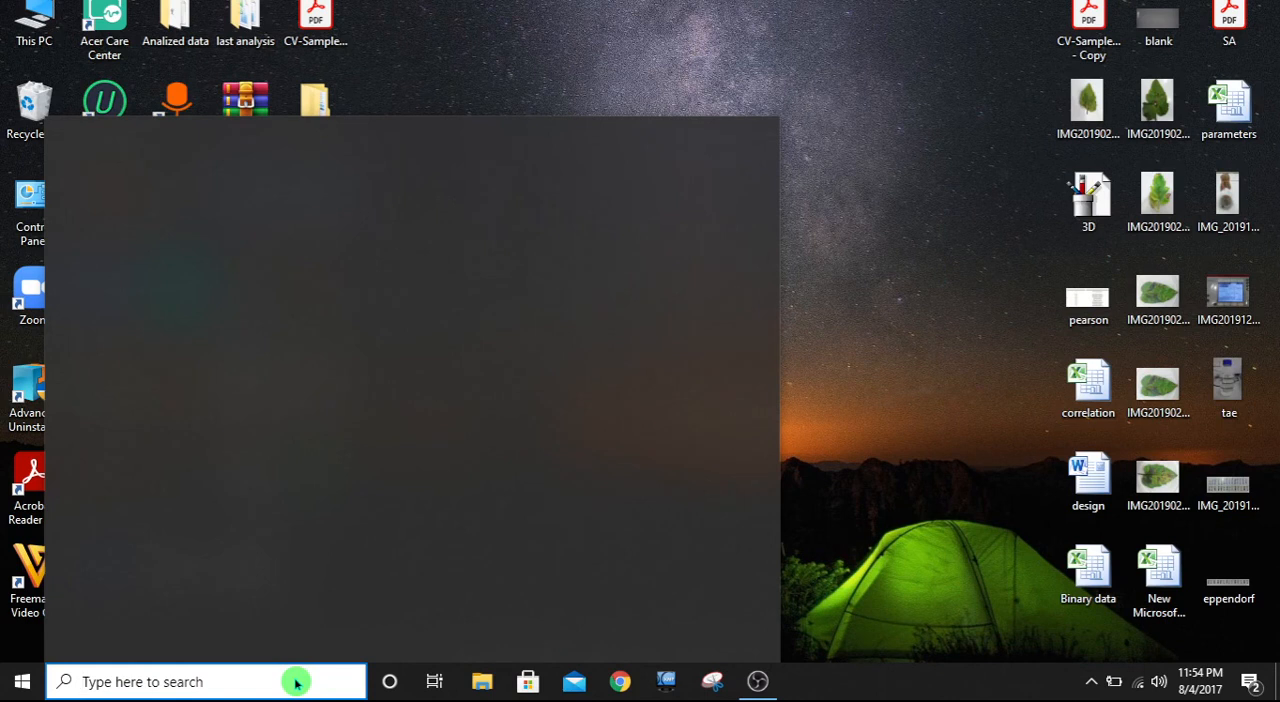
{"action": "type", "text": "date"}
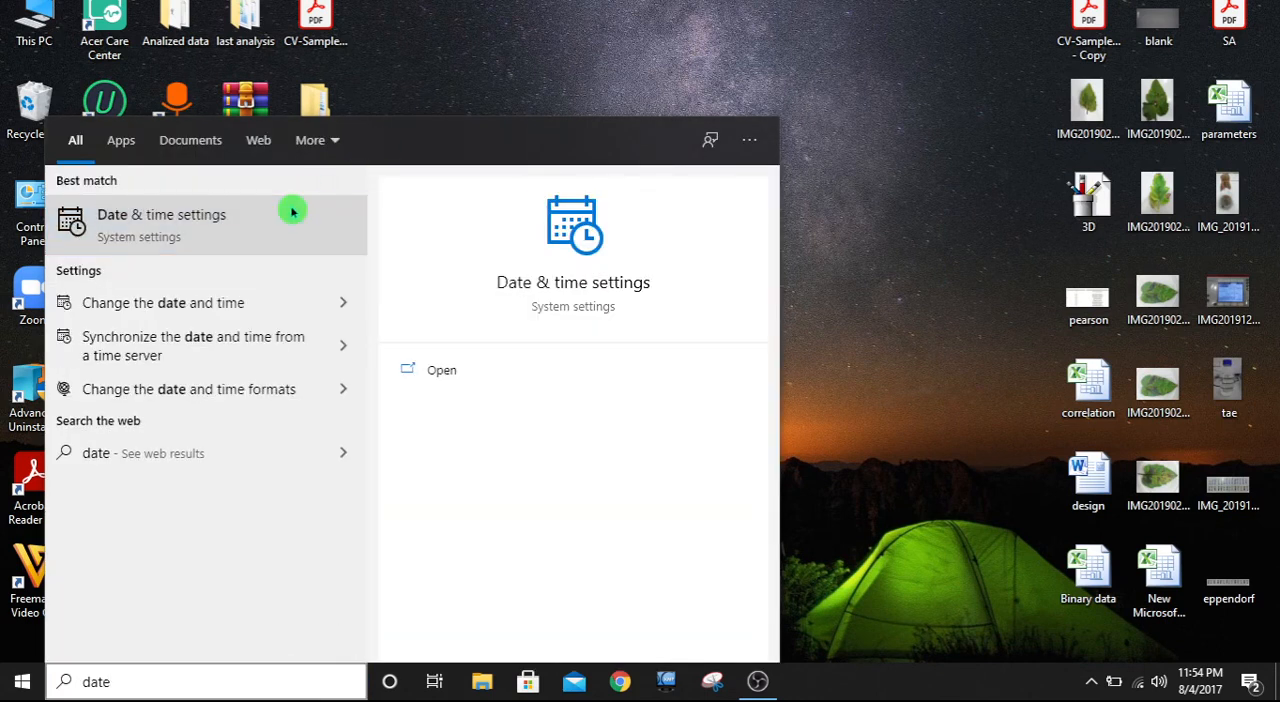
{"action": "left_click", "coordinate": [160, 214]}
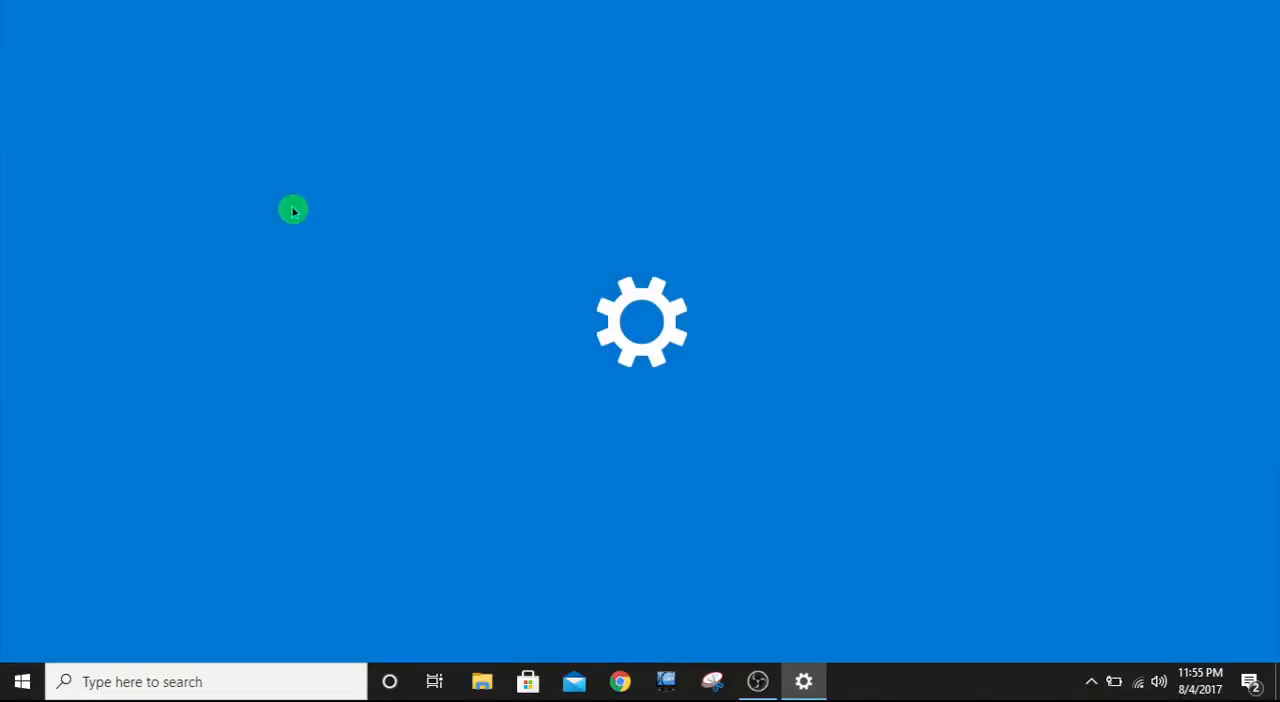
{"action": "left_click", "coordinate": [804, 680]}
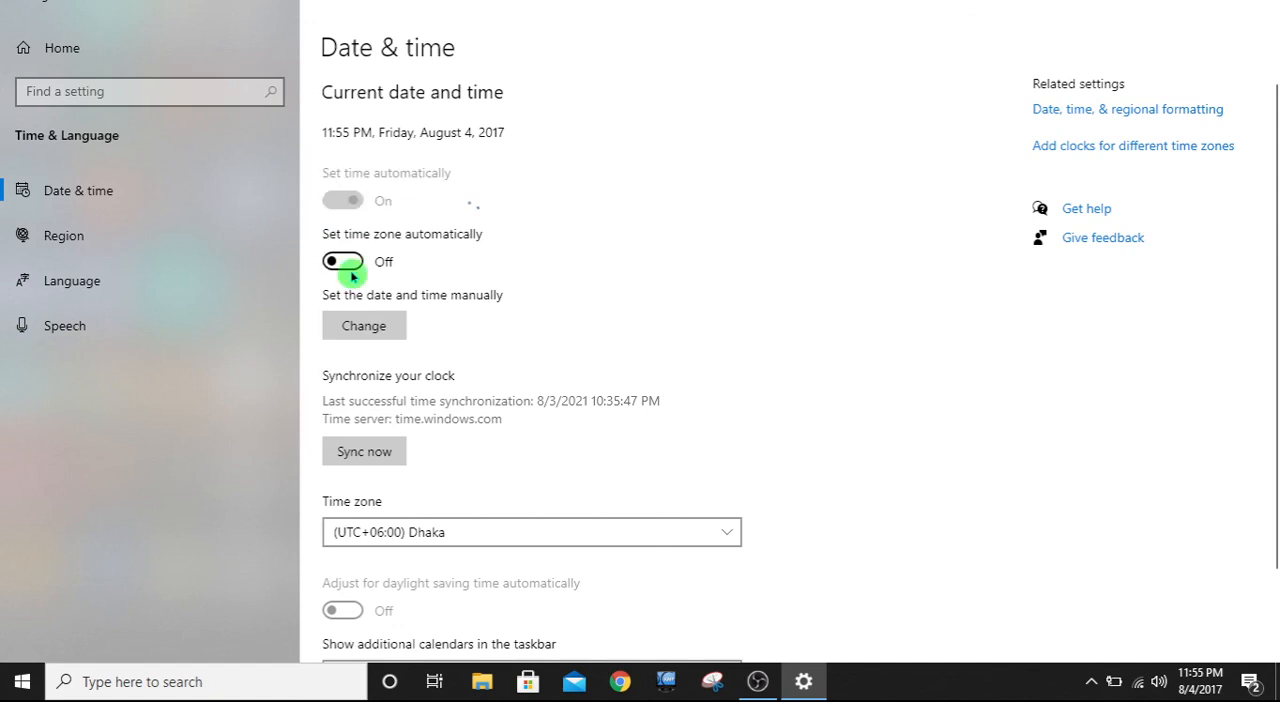
{"action": "left_click", "coordinate": [342, 260]}
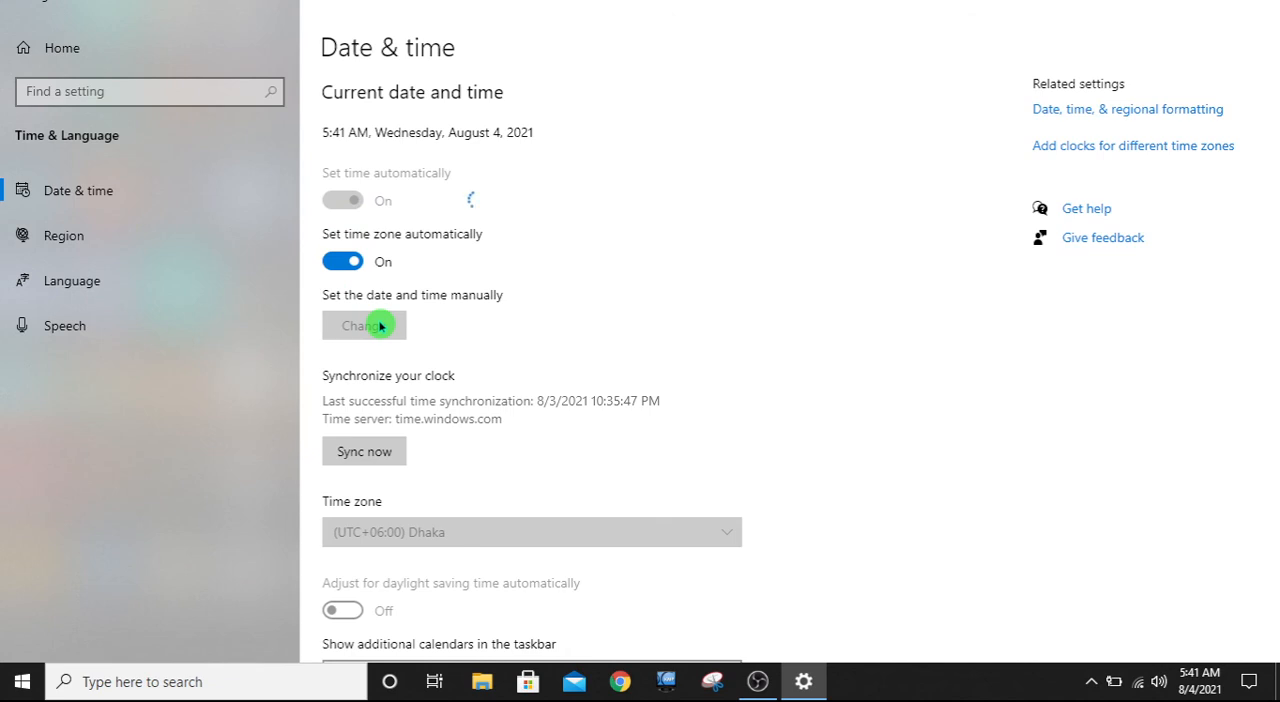
Confirm the current date, August 4, 2021, and refresh the desktop
{"action": "left_click", "coordinate": [364, 324]}
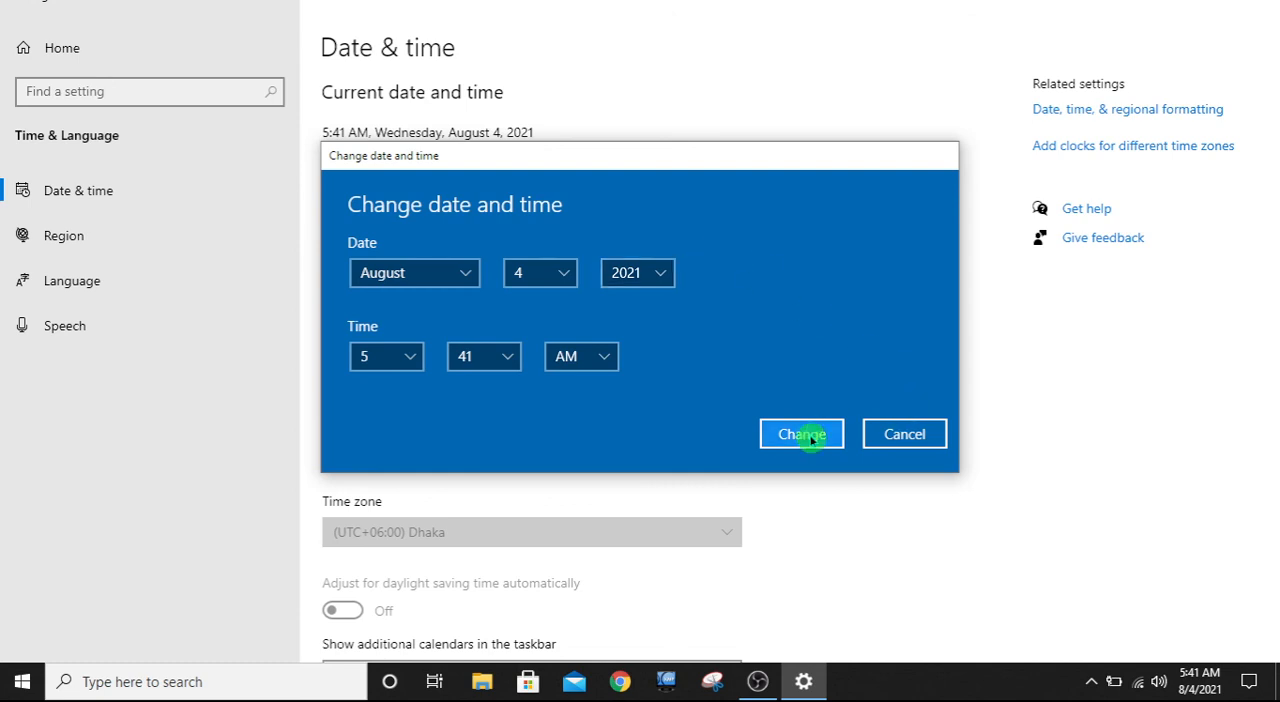
{"action": "left_click", "coordinate": [800, 432]}
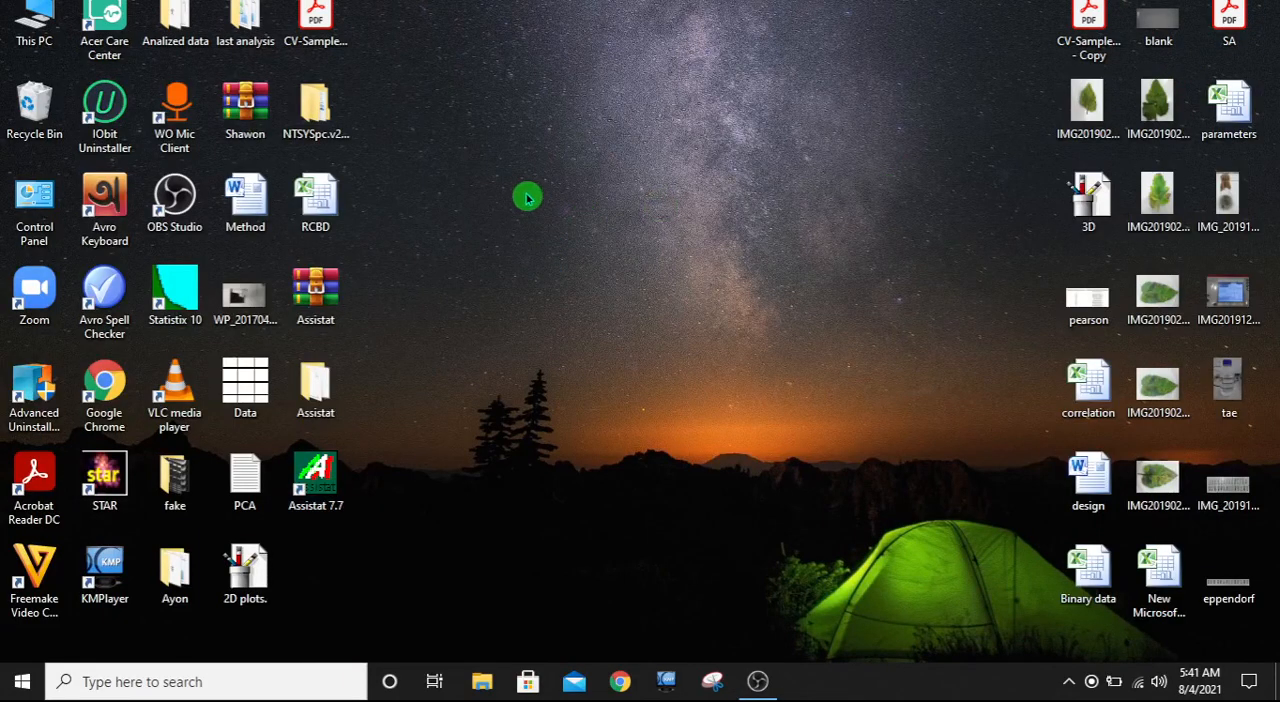
{"action": "right_click", "coordinate": [528, 198]}
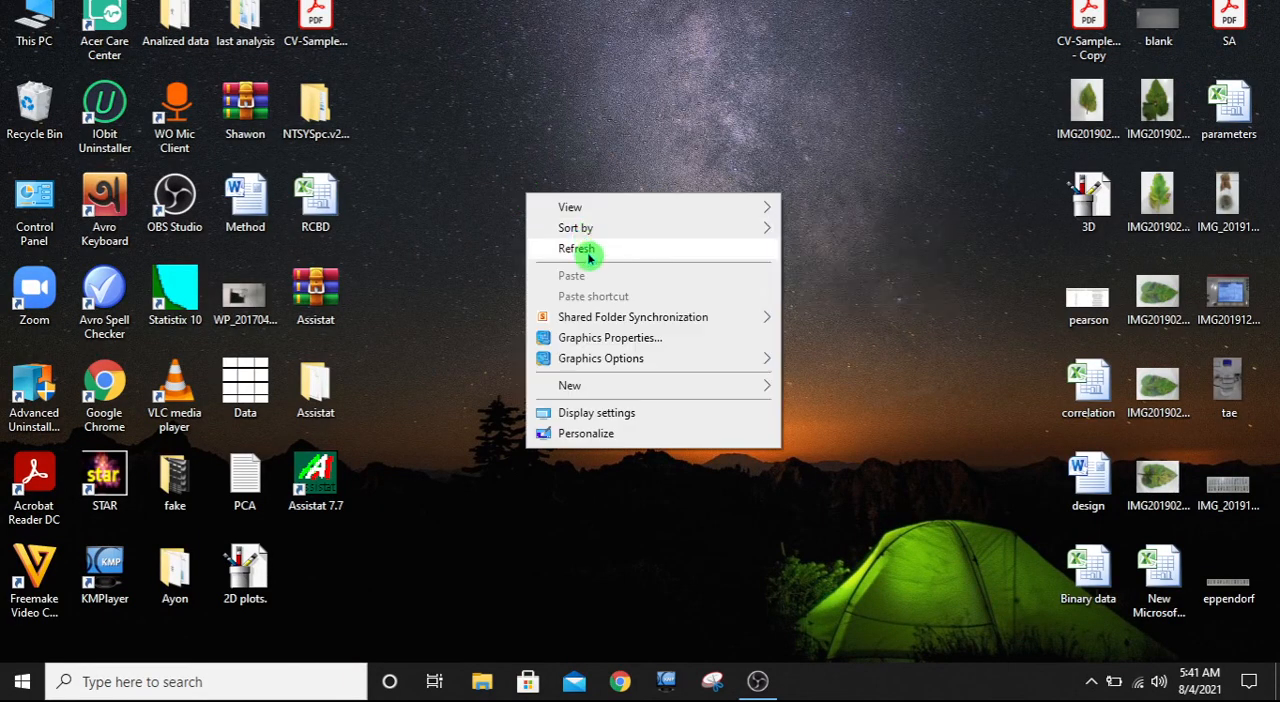